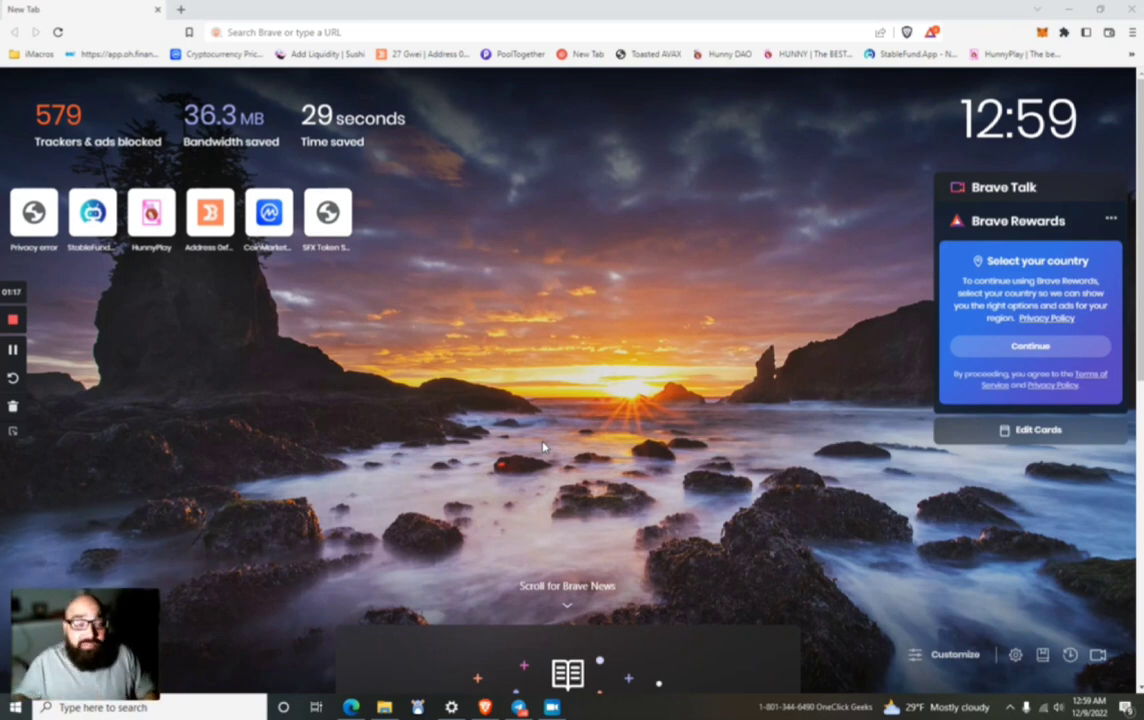
Step: Switch from Brave to the Bake-House Ecosystem Telegram chat with the unstaking guide
click(519, 707)
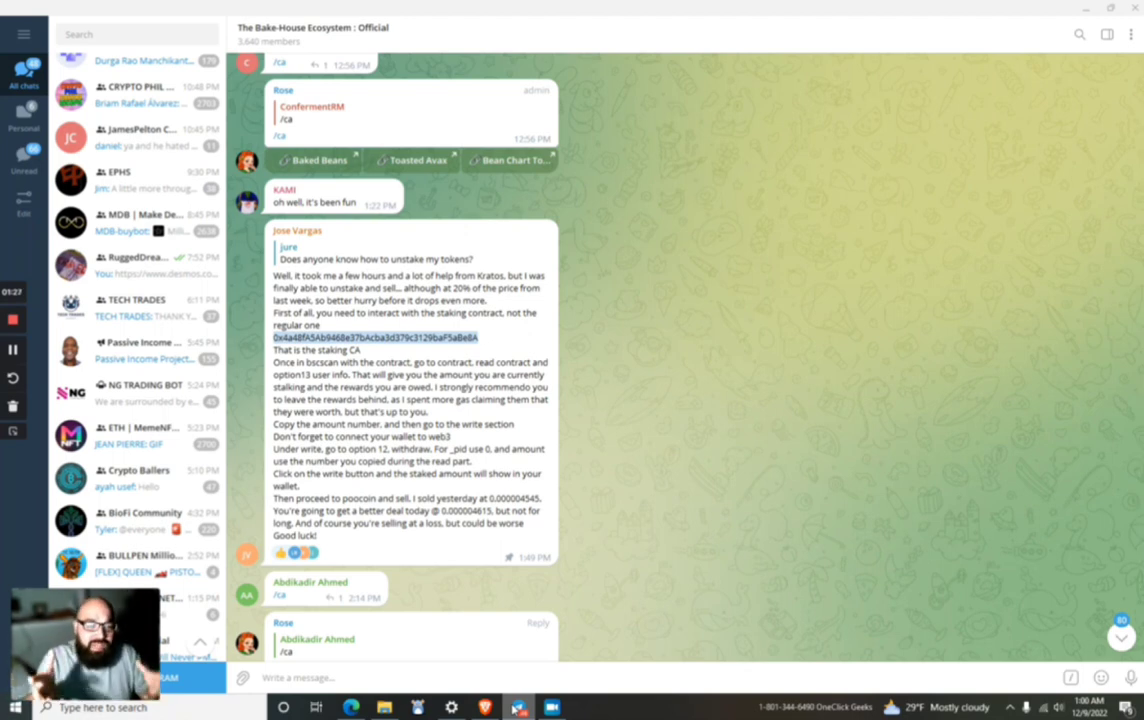
Step: Scroll through the Telegram unstaking instructions with the staking contract address
scroll(down, 3)
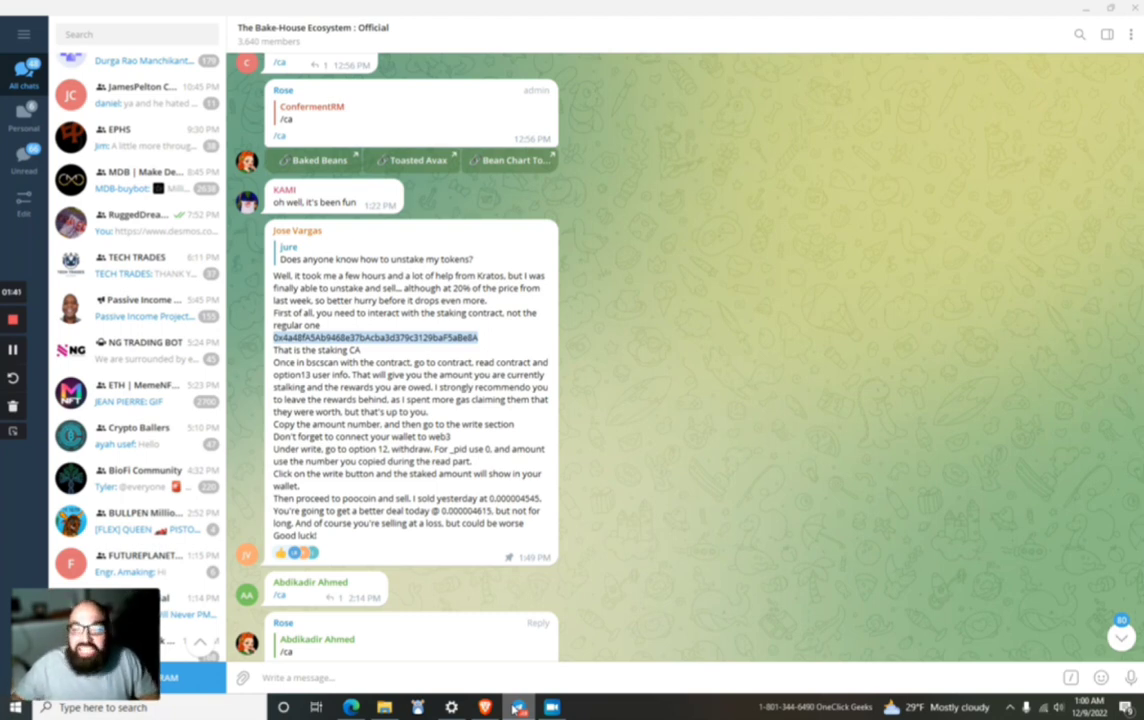
mouse_move(442, 360)
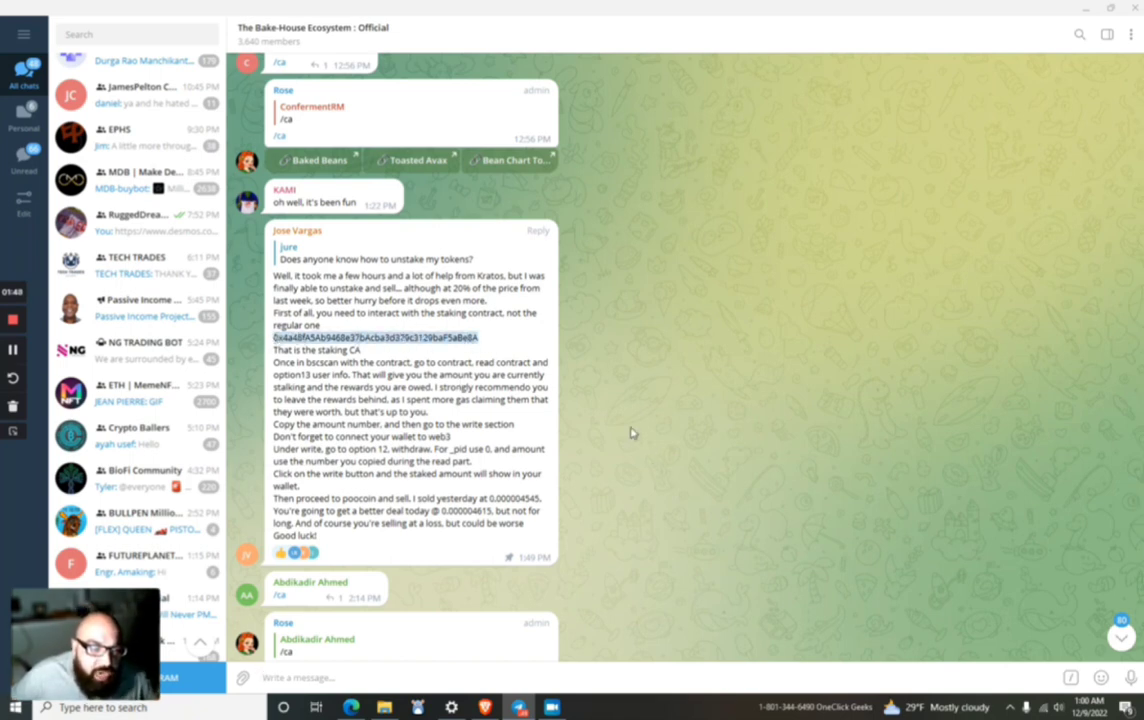
mouse_move(637, 391)
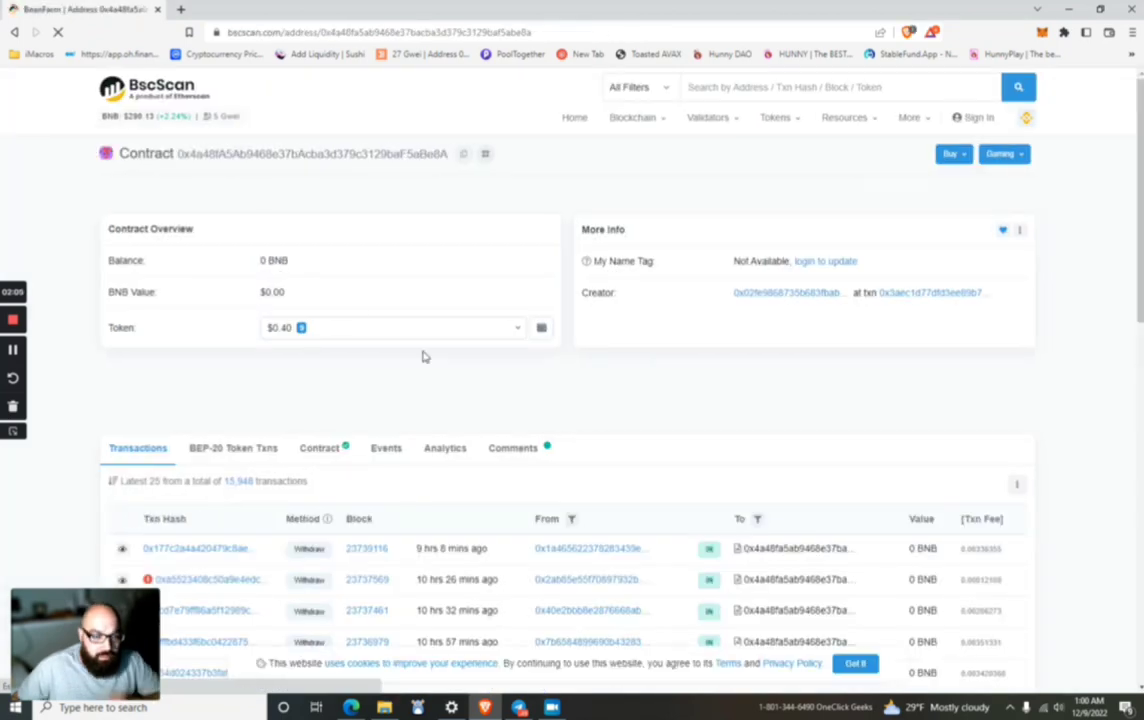
Step: Show the staking contract's Read Contract functions and scroll through them to userInfo
scroll(down, 3)
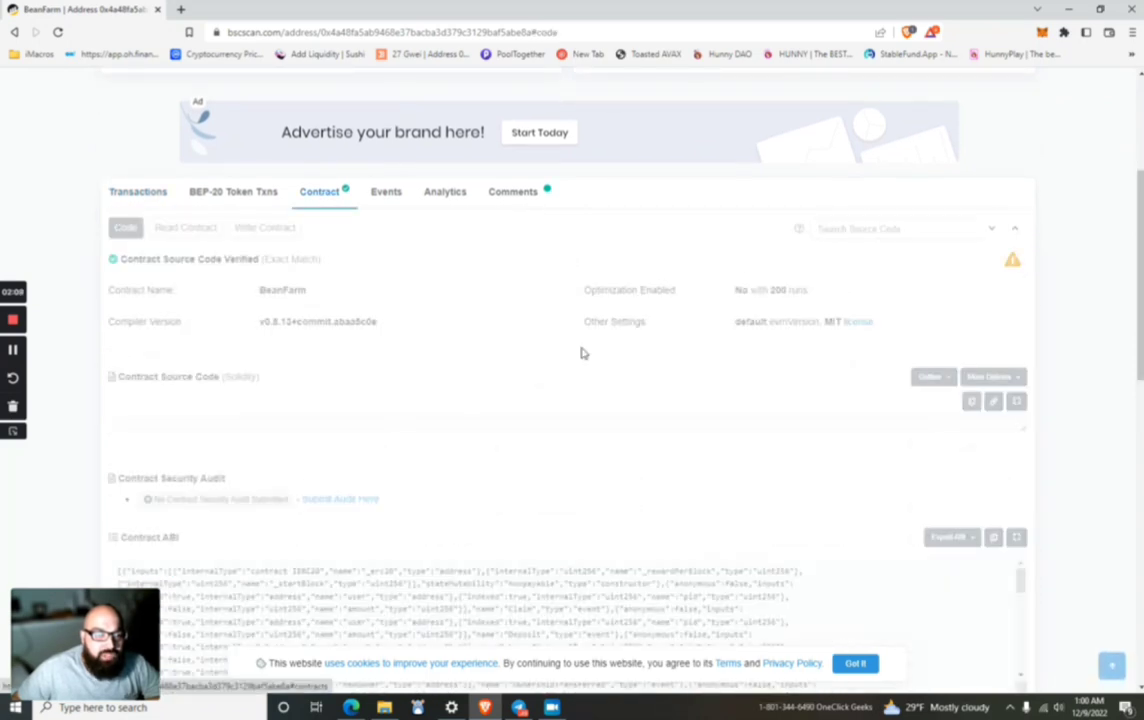
click(186, 227)
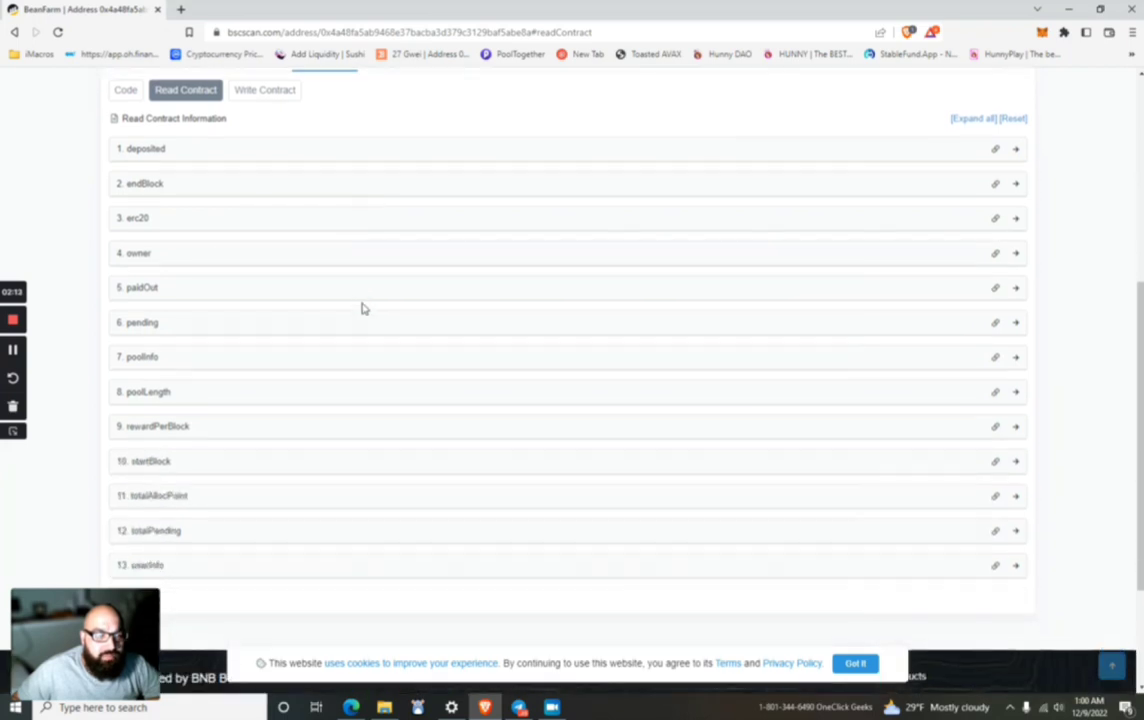
mouse_move(165, 191)
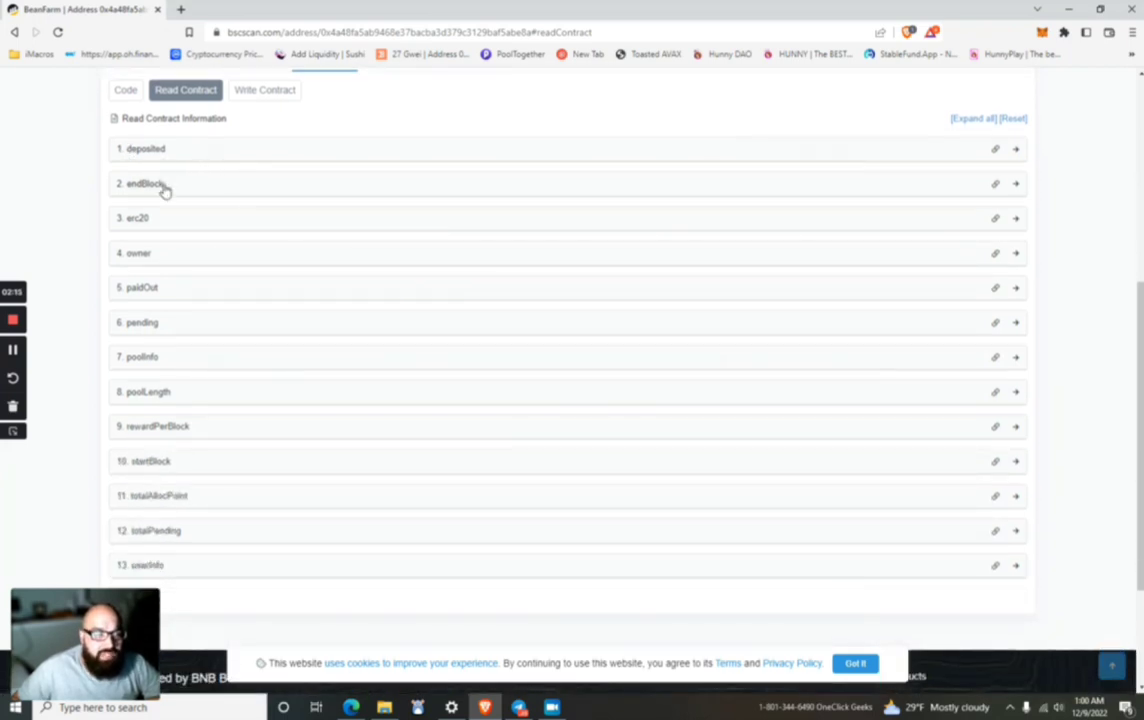
scroll(down, 3)
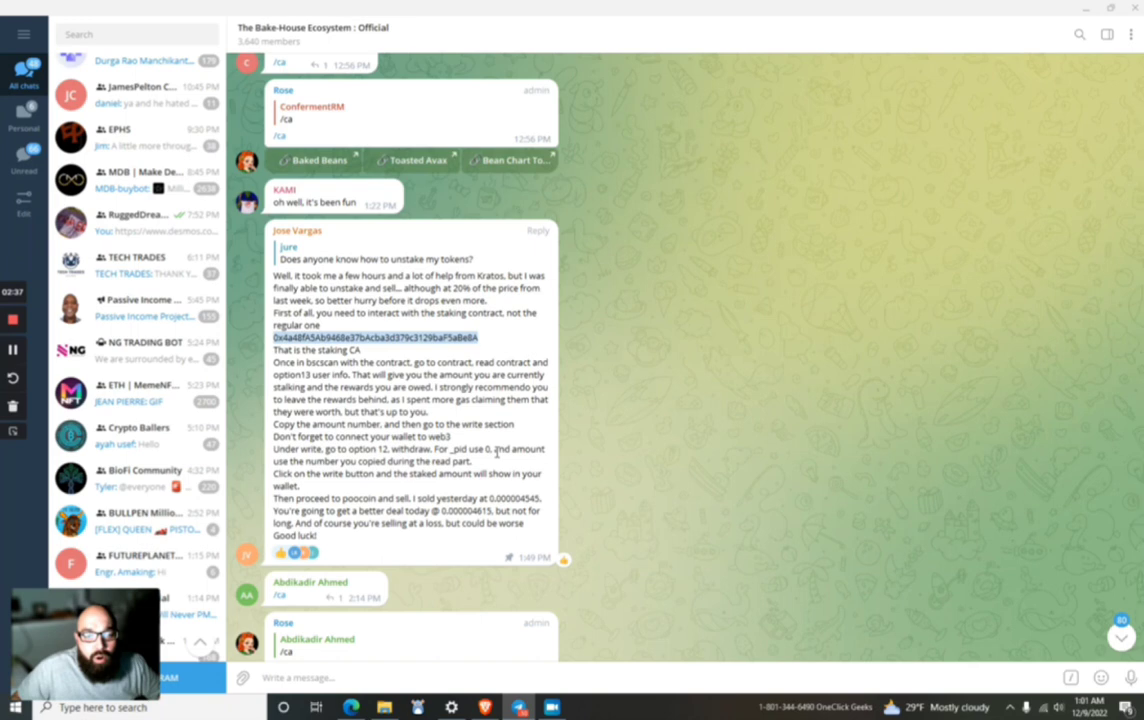
mouse_move(610, 668)
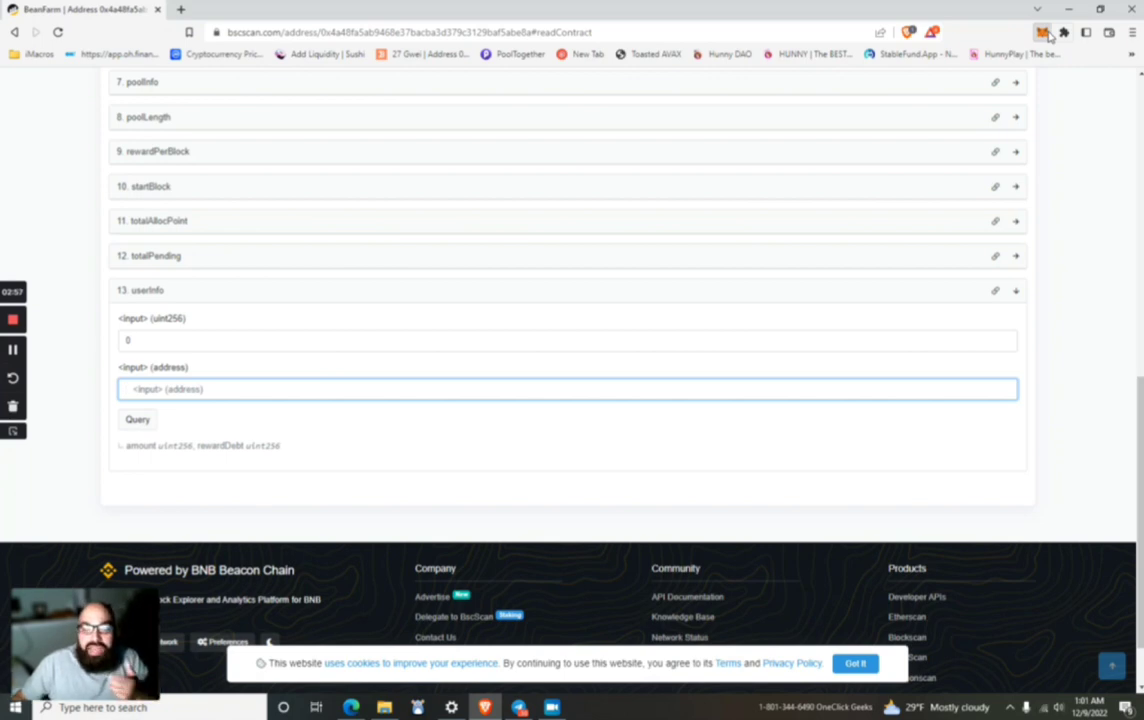
Step: Paste the wallet address into userInfo, query it, then return to Telegram
click(1043, 32)
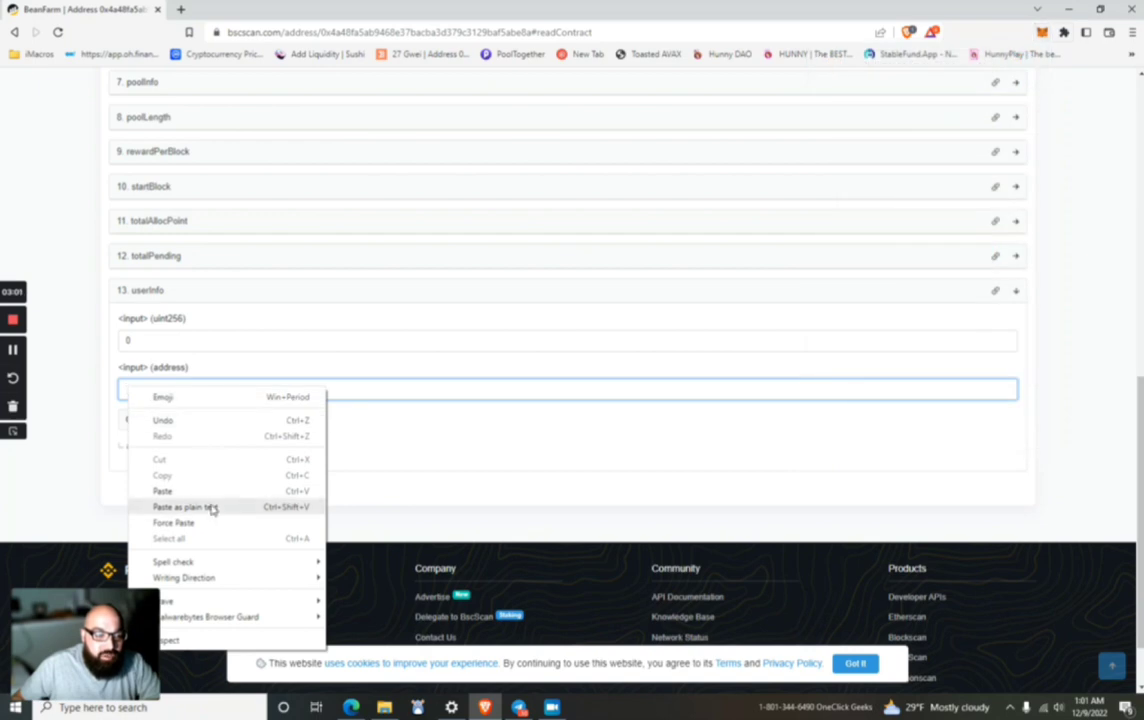
click(183, 507)
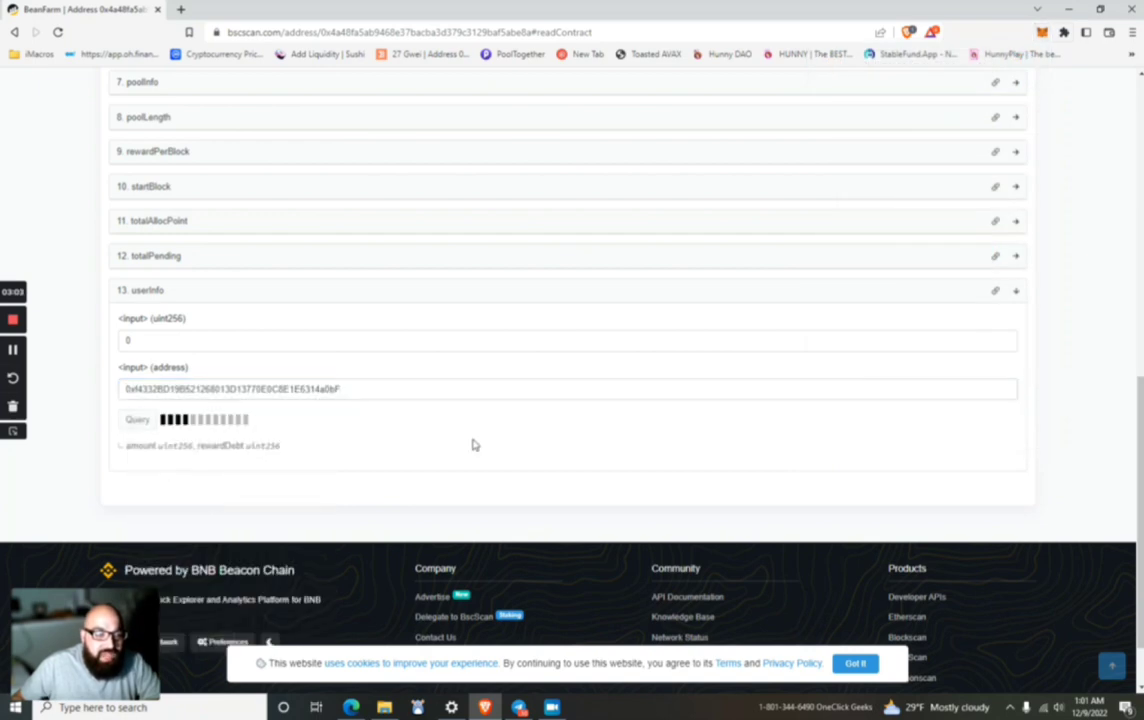
click(137, 419)
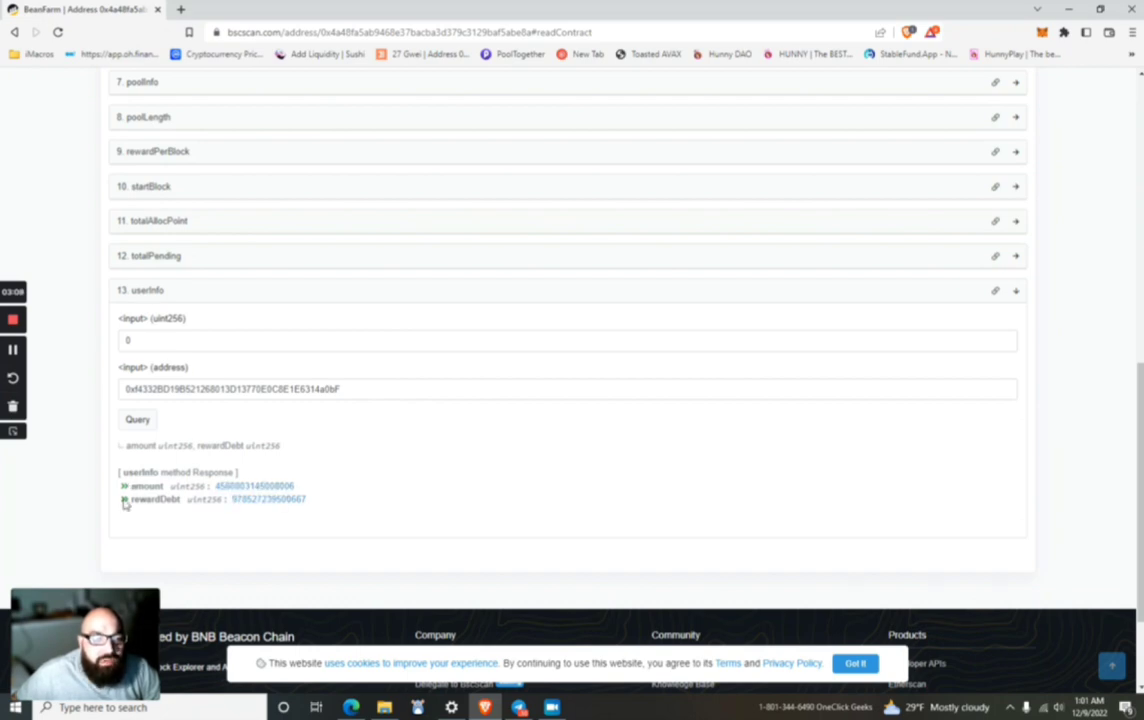
click(518, 707)
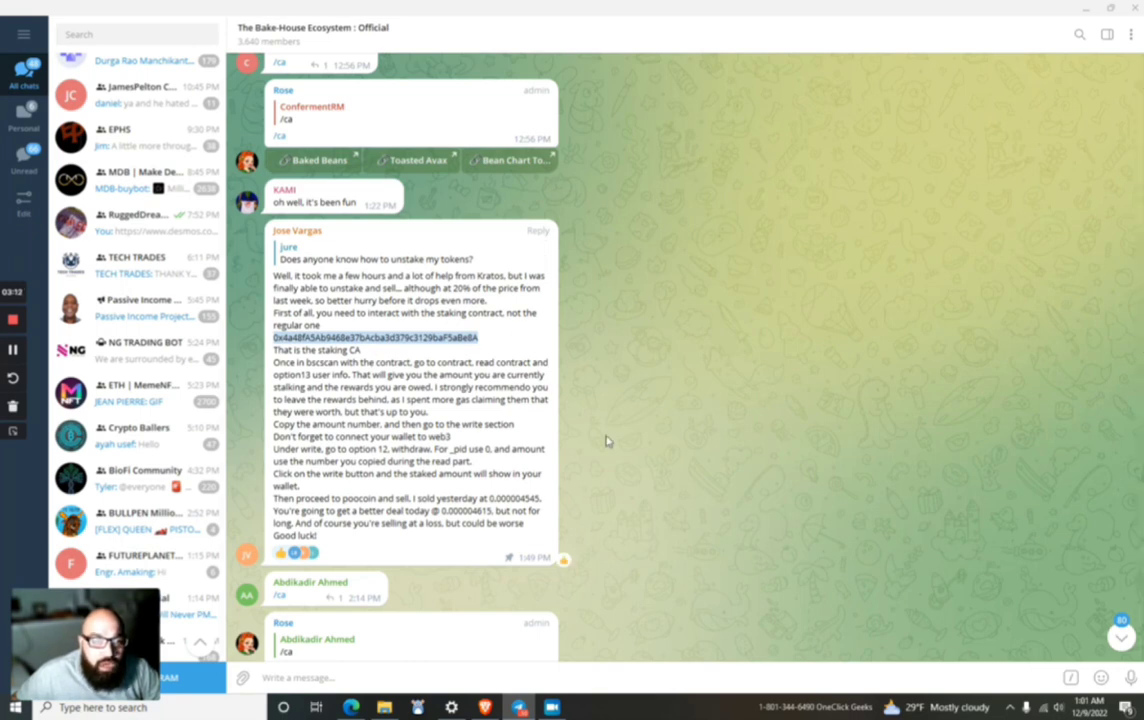
Step: Scroll the Telegram guide to reread the write/withdraw steps
scroll(down, 3)
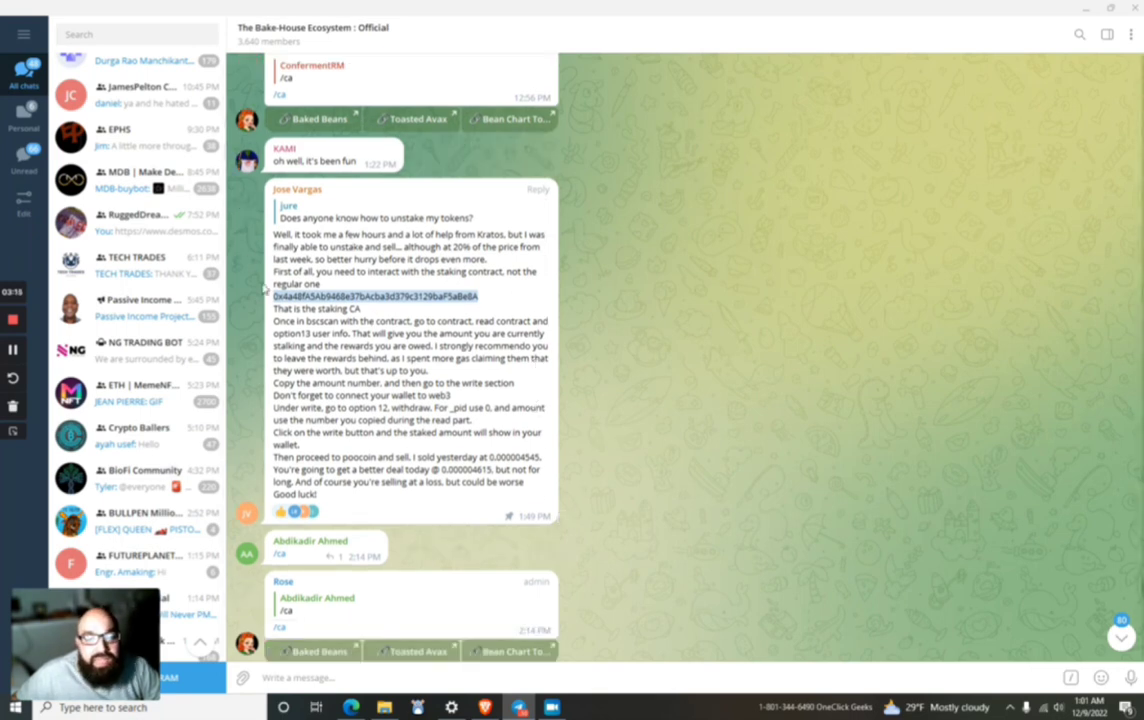
scroll(down, 3)
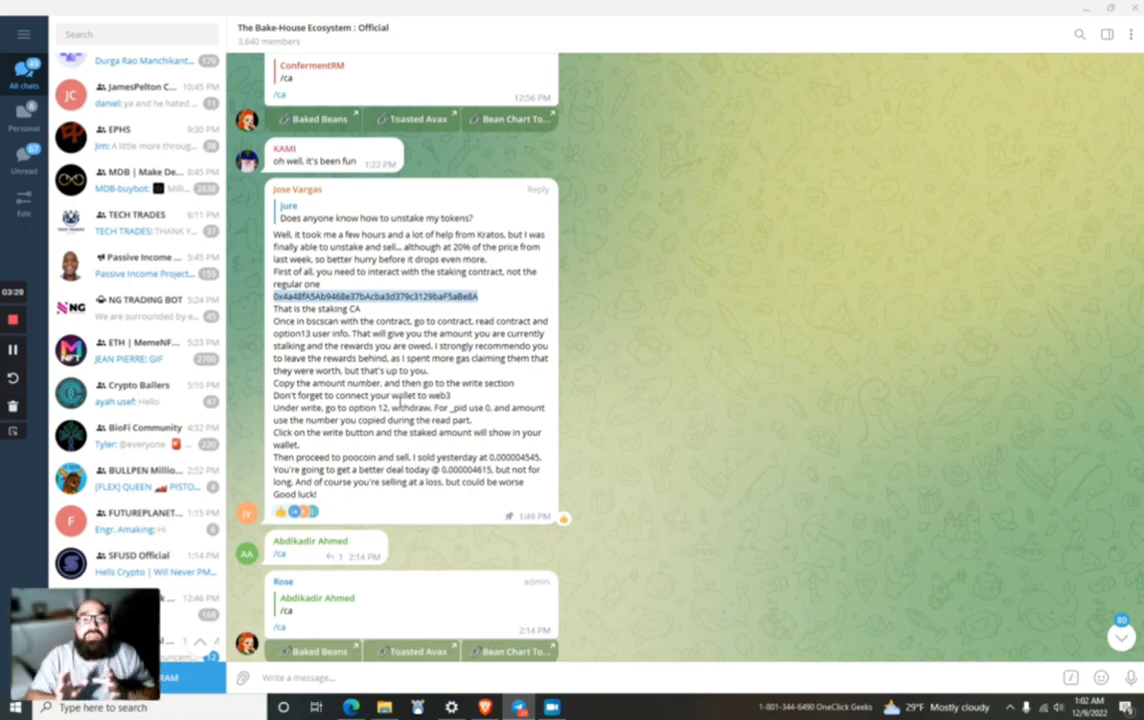
mouse_move(641, 343)
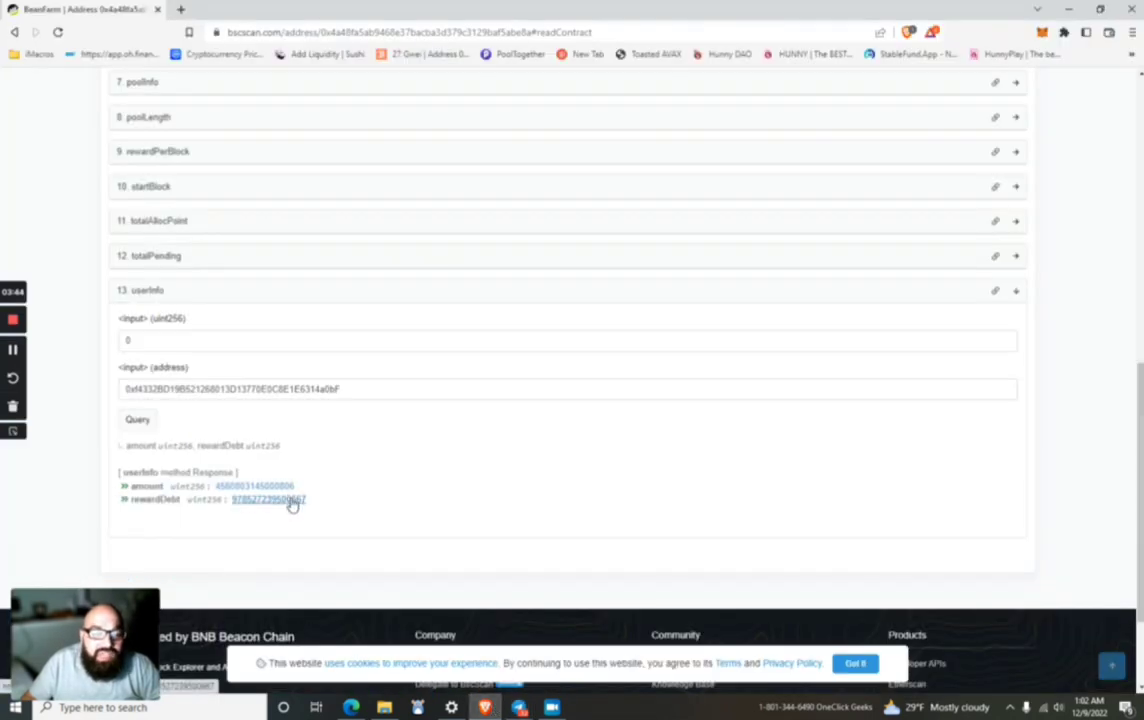
mouse_move(318, 489)
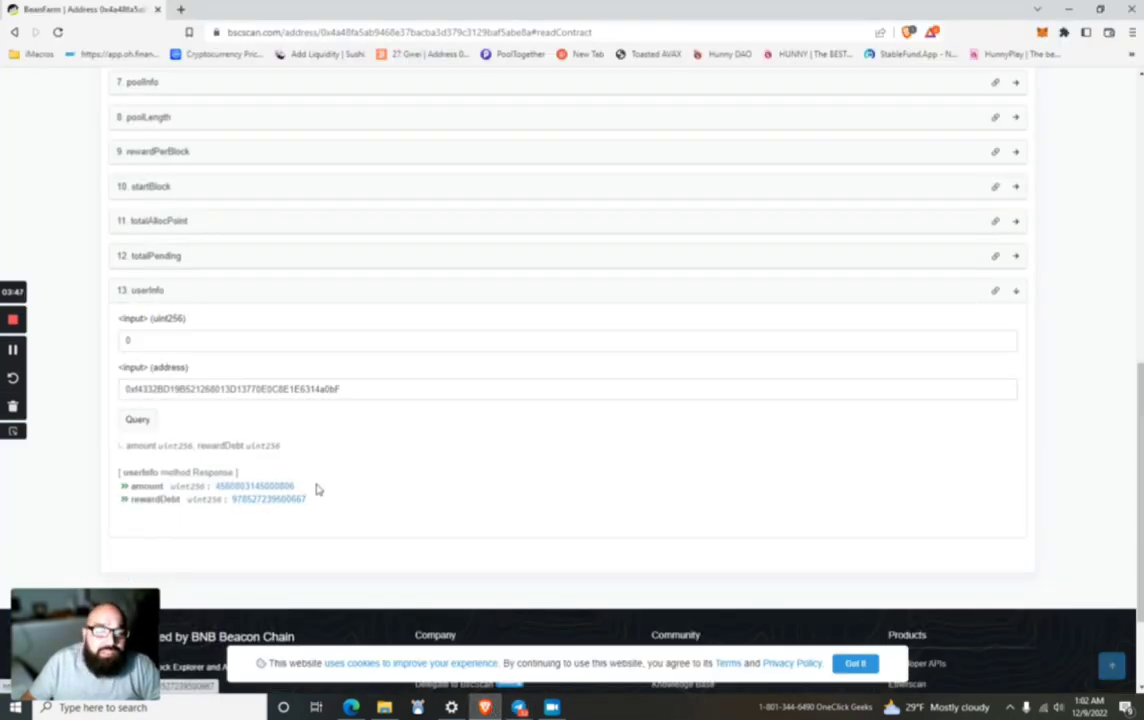
Step: Select and copy the staked amount from the userInfo response
double_click(254, 486)
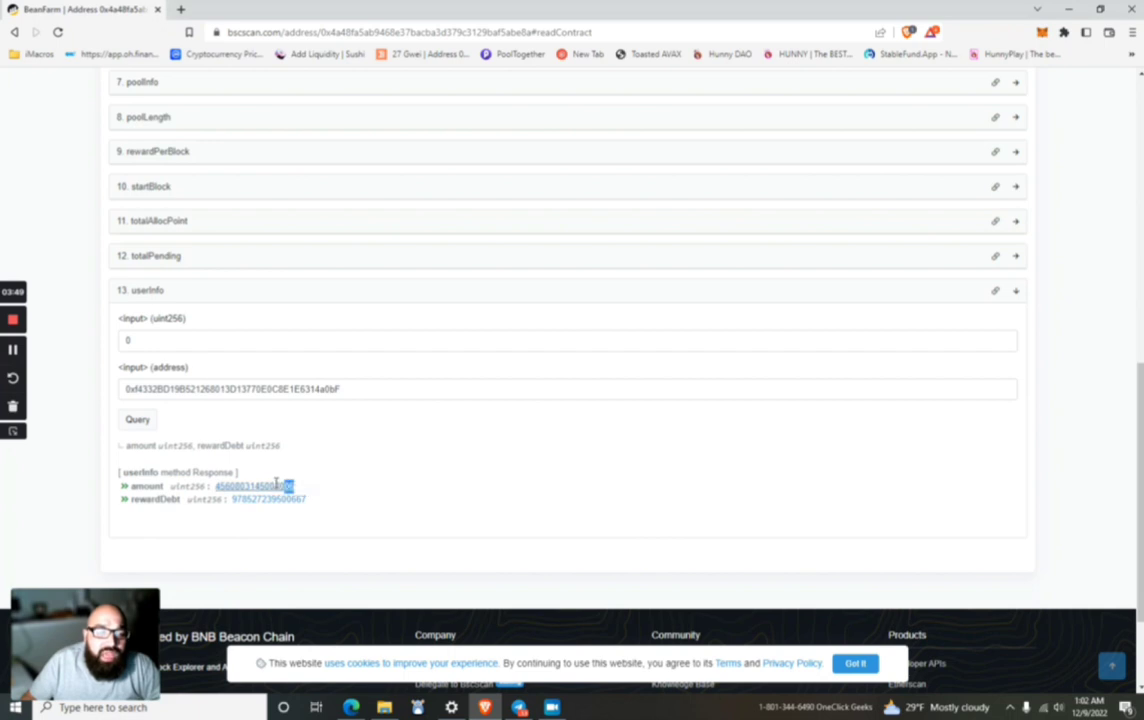
double_click(255, 486)
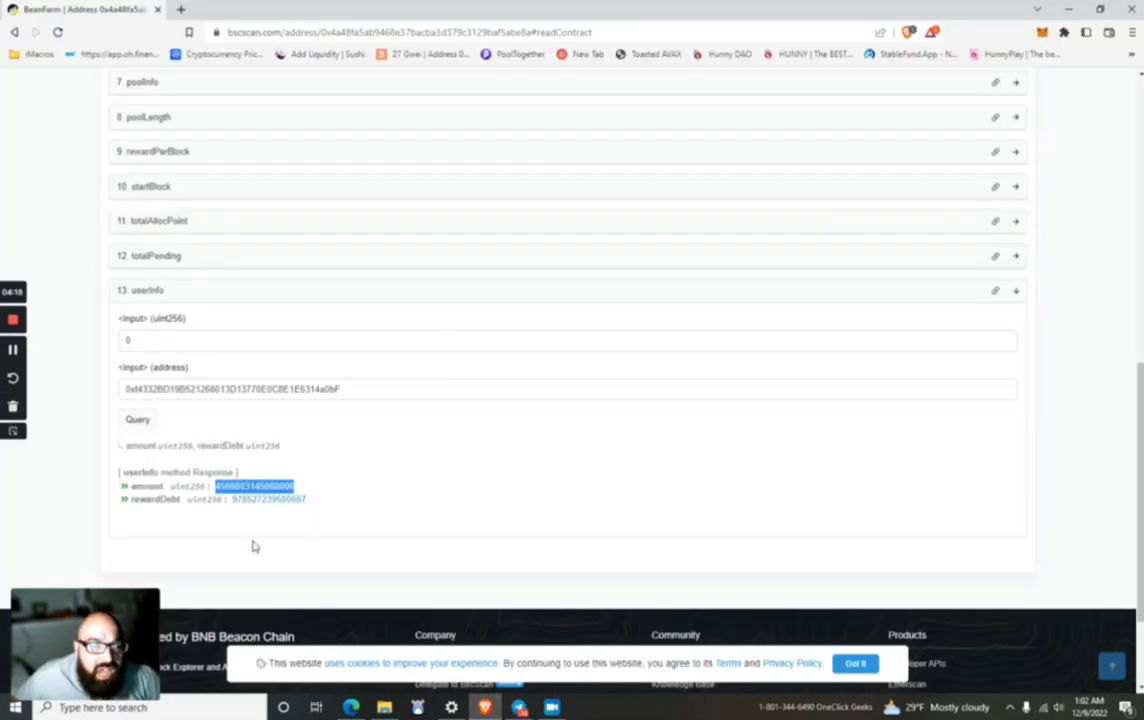
scroll(up, 3)
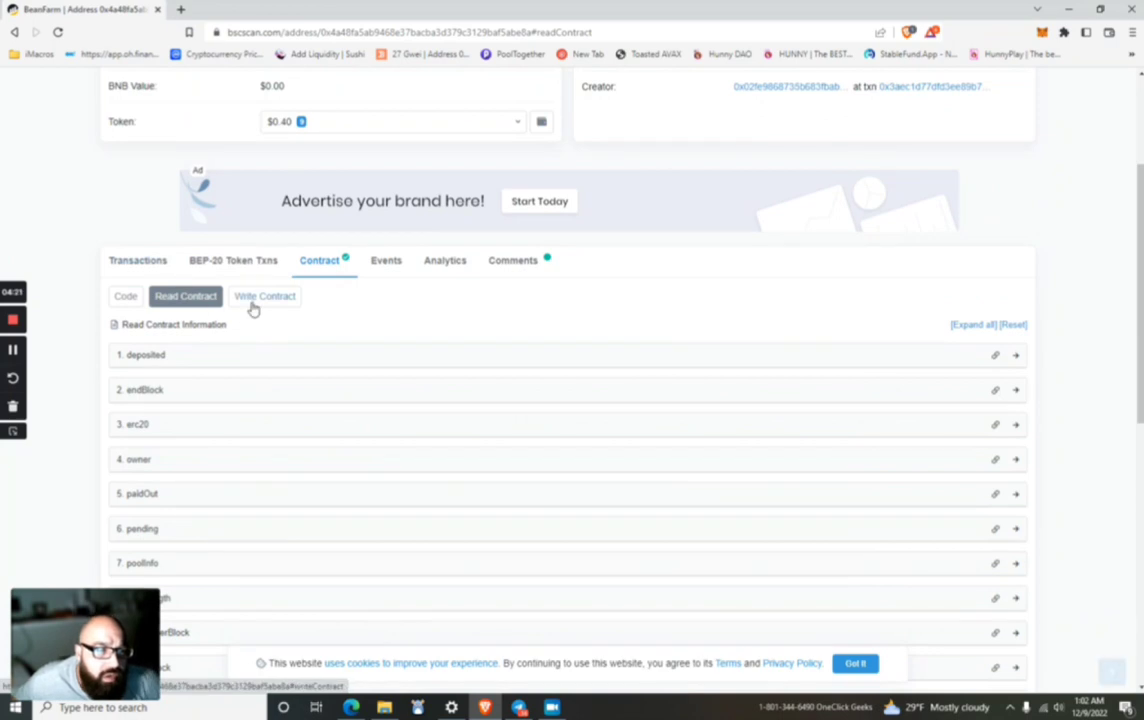
Step: Open Write Contract, connect the wallet via Web3, and scroll to withdraw
click(264, 296)
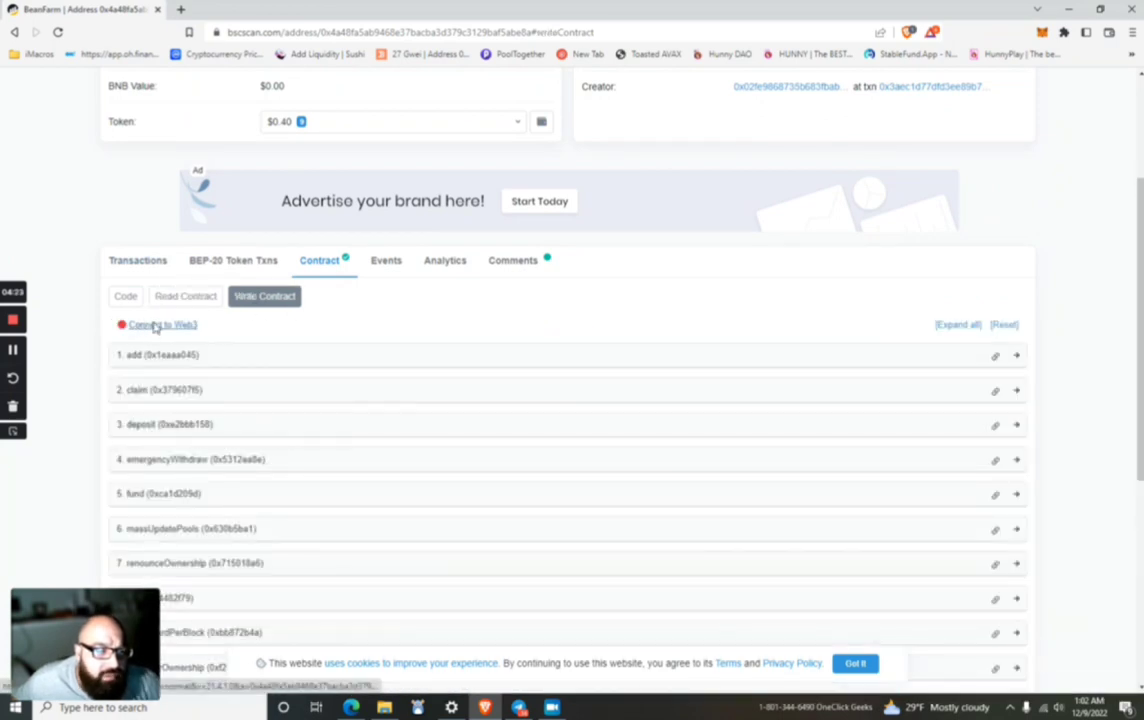
click(158, 324)
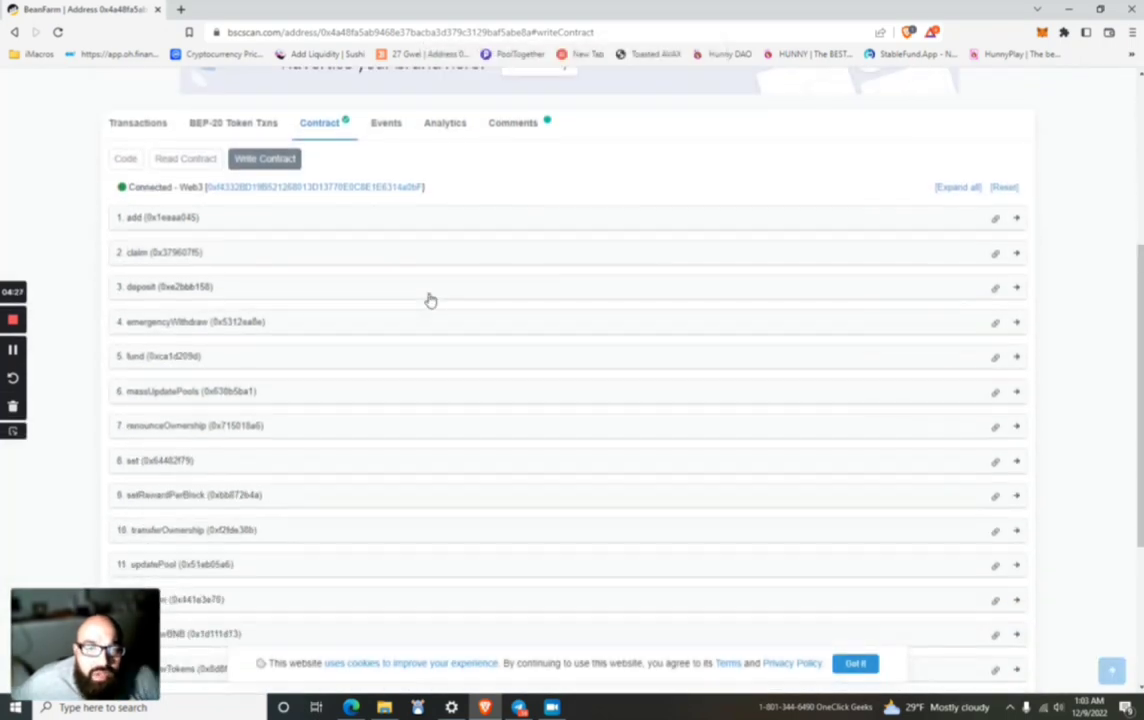
scroll(down, 3)
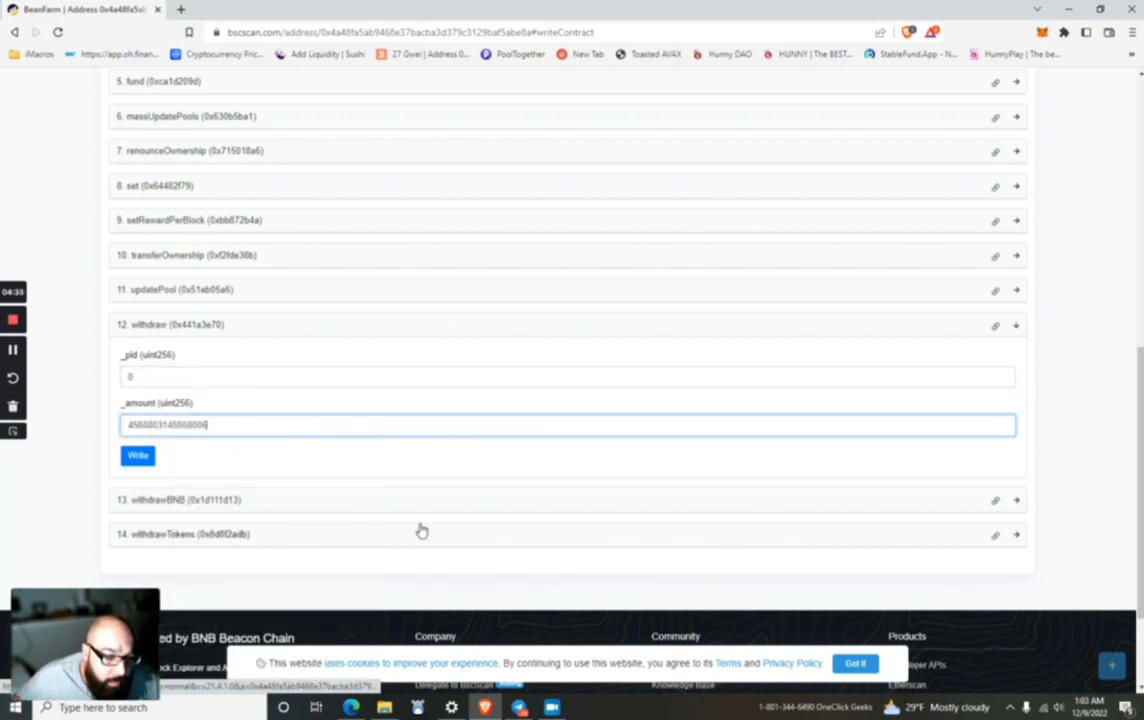
click(137, 456)
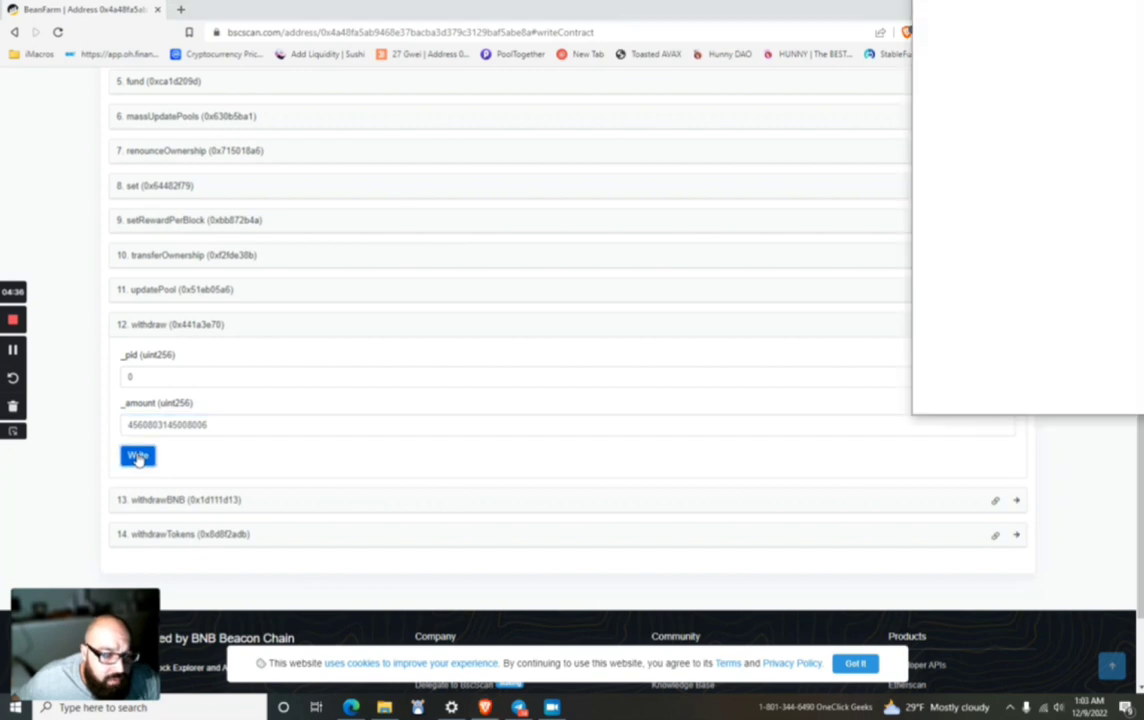
click(138, 456)
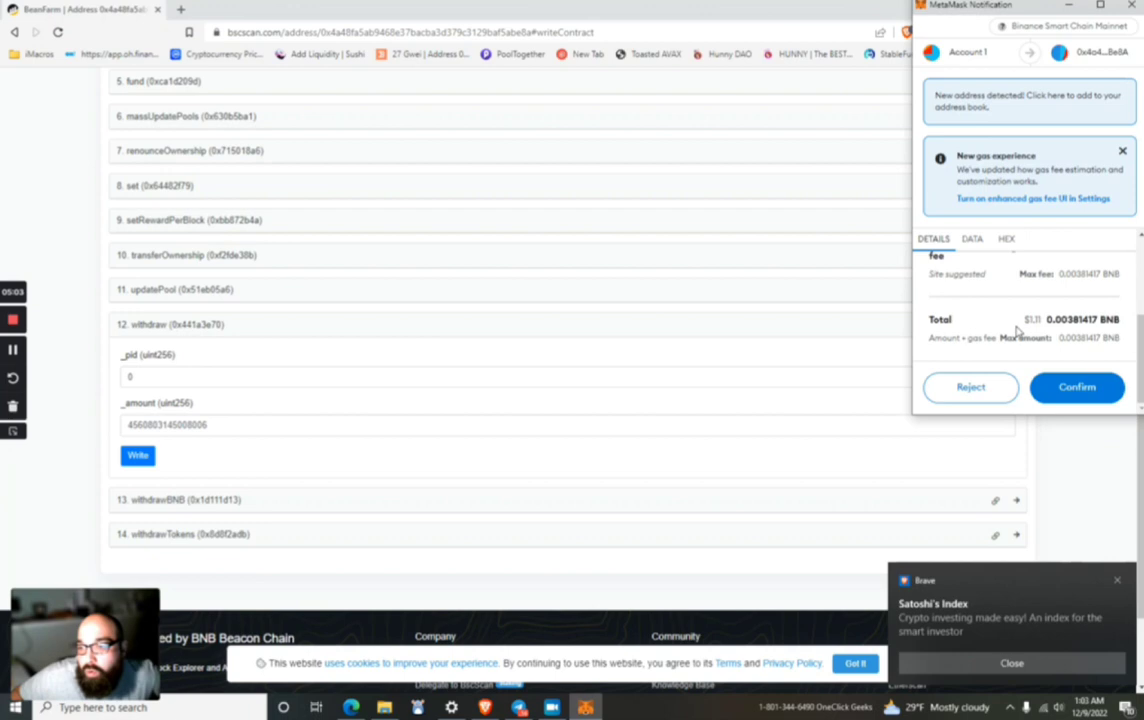
scroll(up, 3)
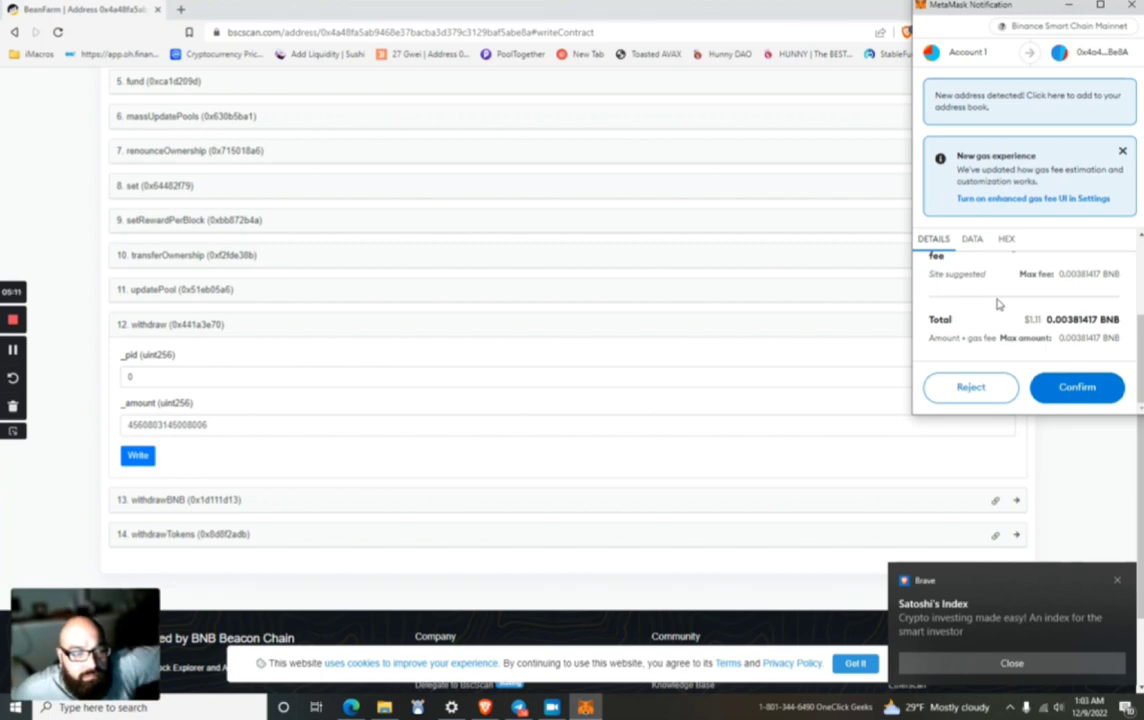
click(1077, 387)
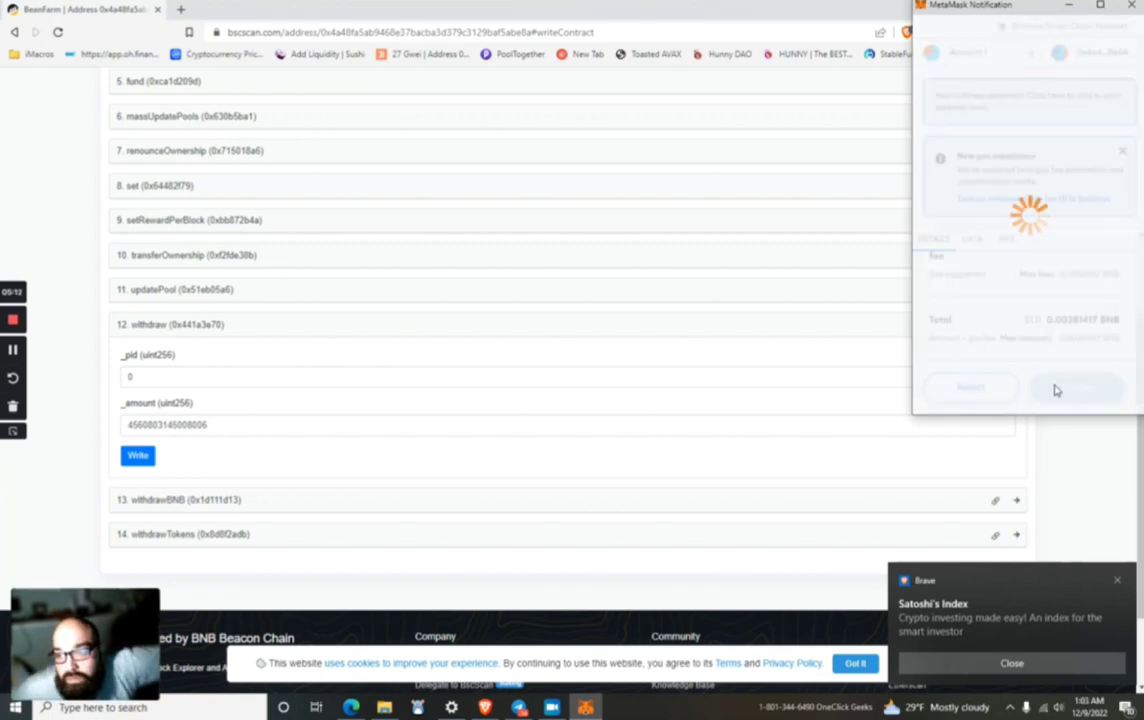
click(1075, 388)
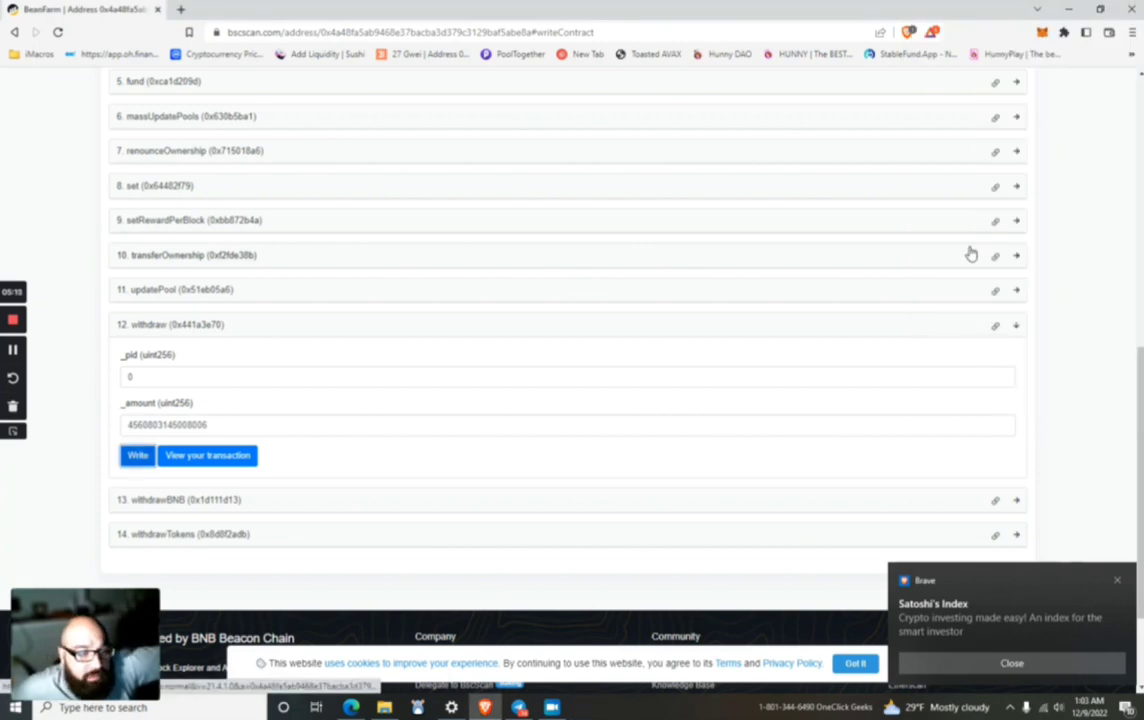
mouse_move(336, 412)
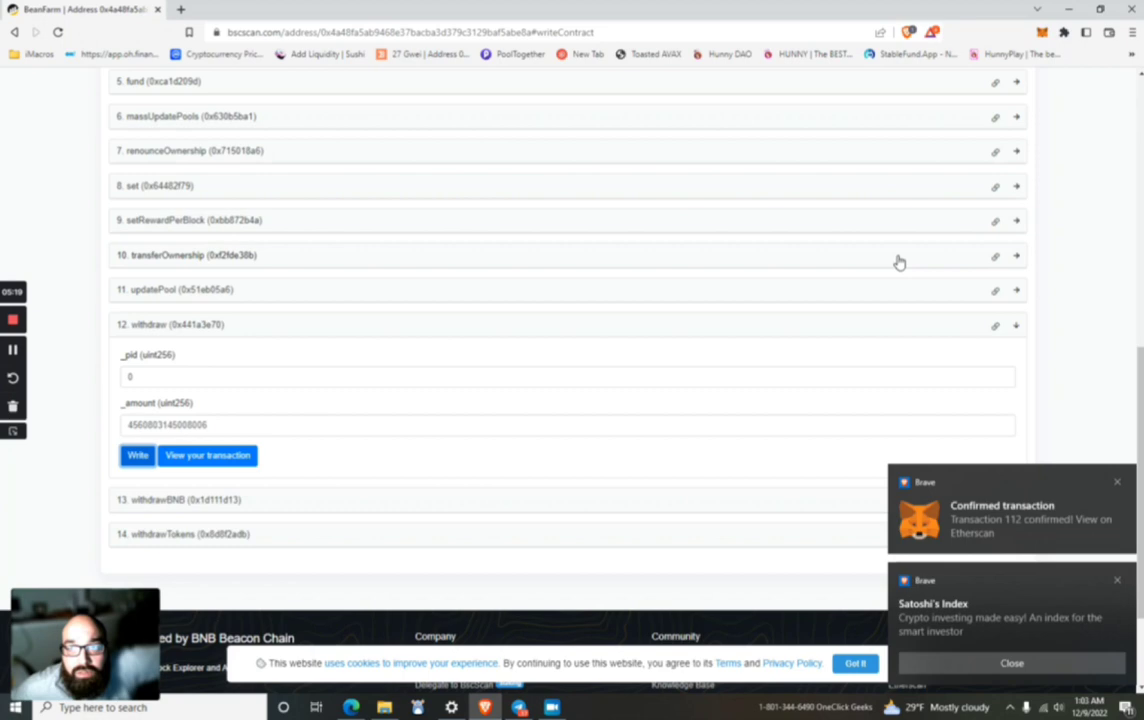
mouse_move(855, 476)
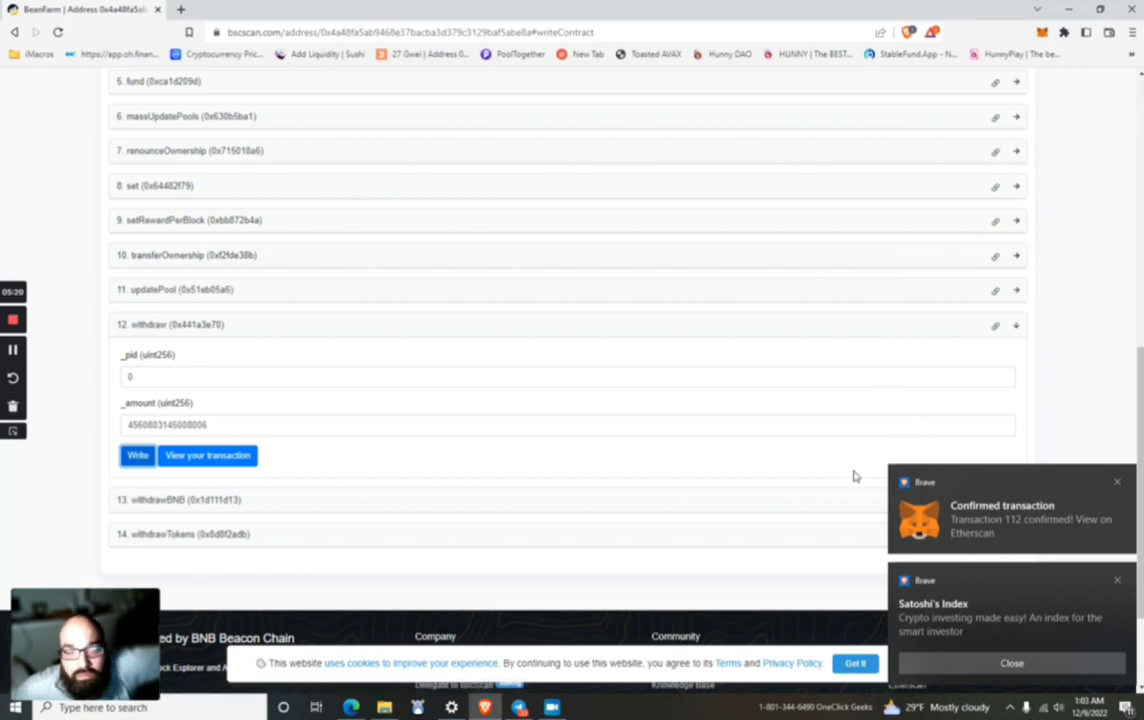
mouse_move(660, 656)
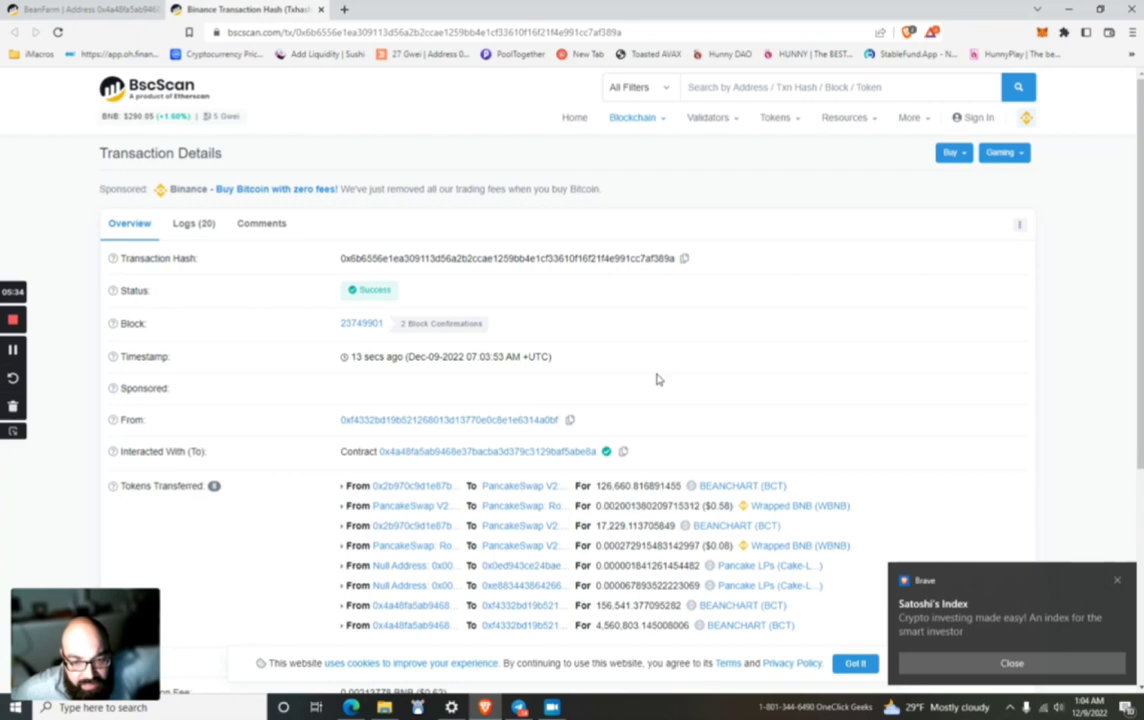
mouse_move(489, 282)
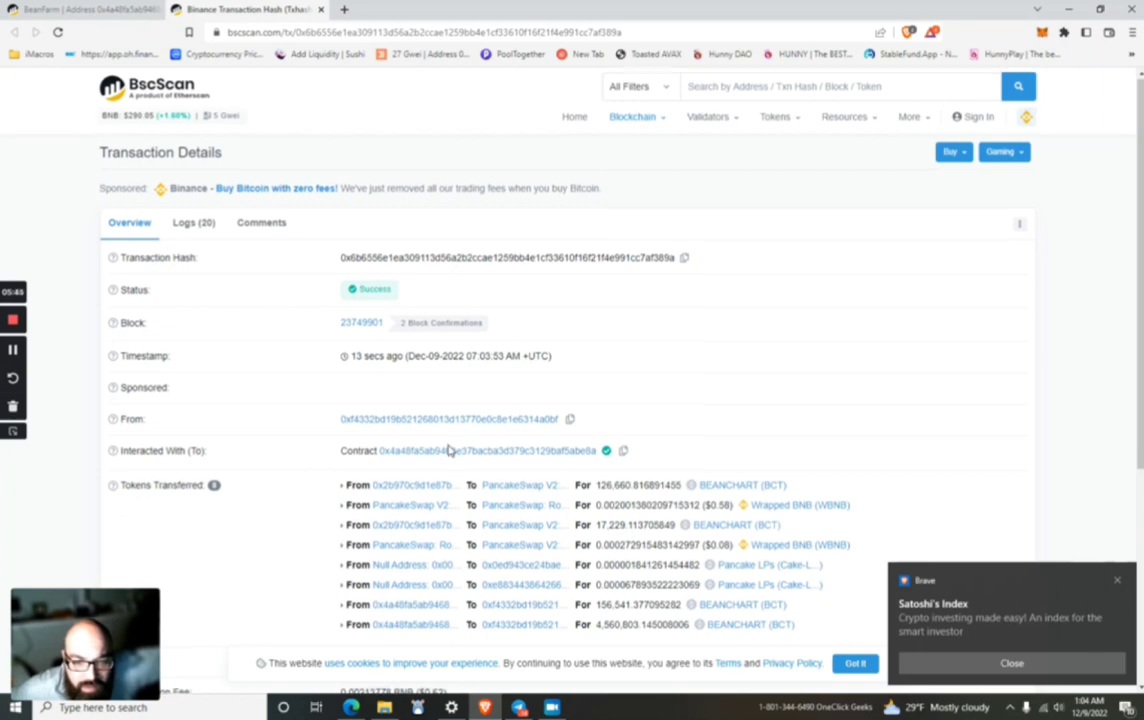
Step: Scroll the transaction details showing 4,560,803 BEANCHART tokens returned to the wallet
scroll(down, 3)
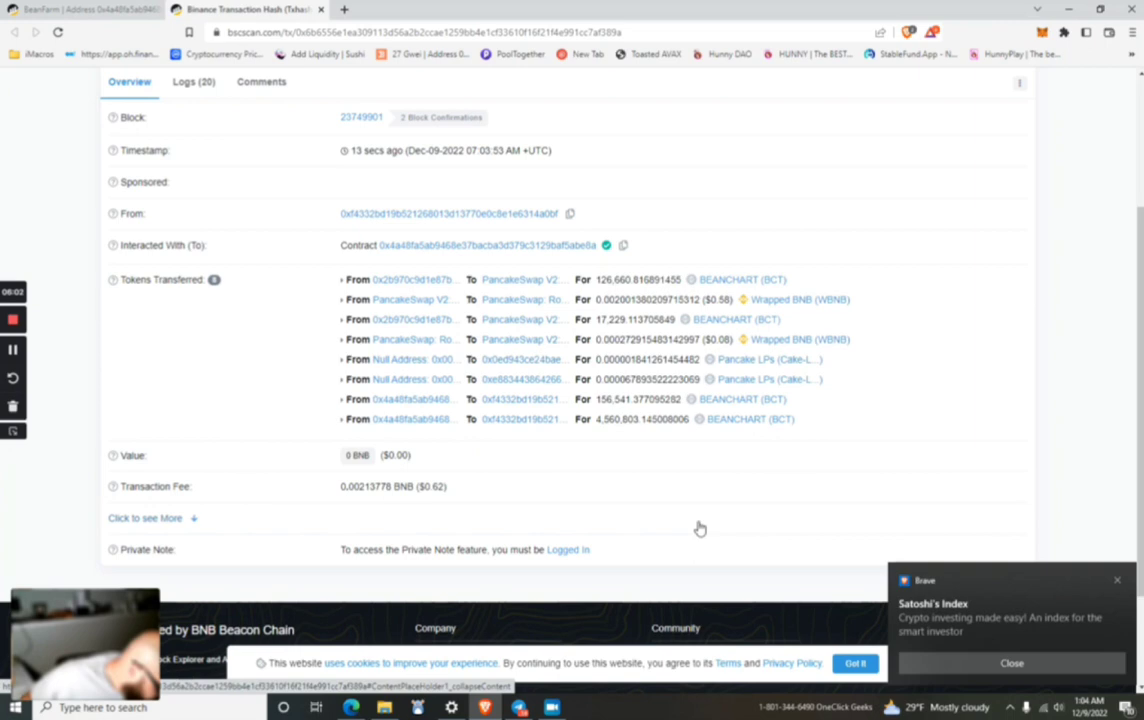
mouse_move(693, 500)
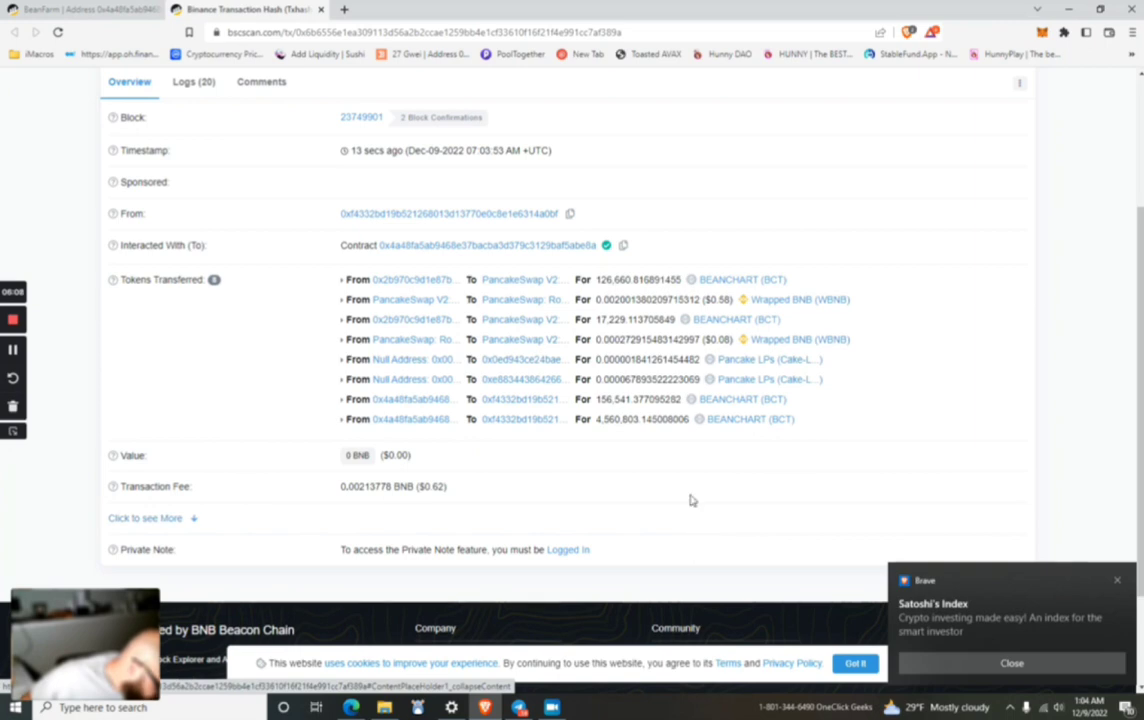
mouse_move(736, 483)
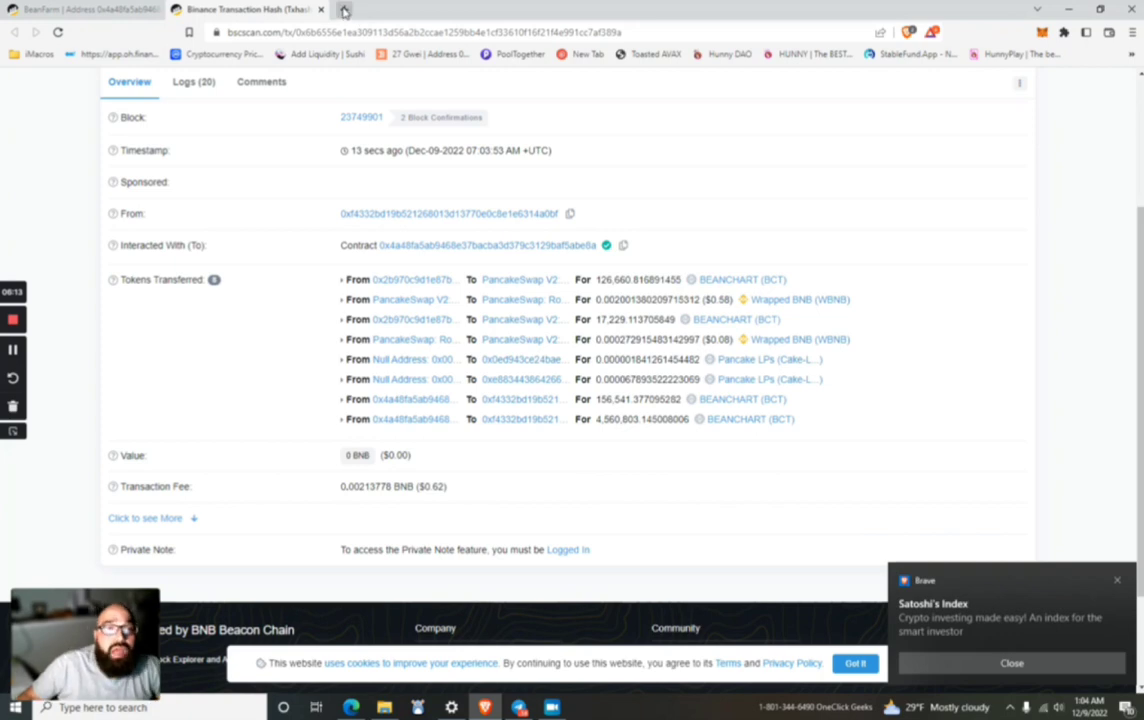
mouse_move(343, 10)
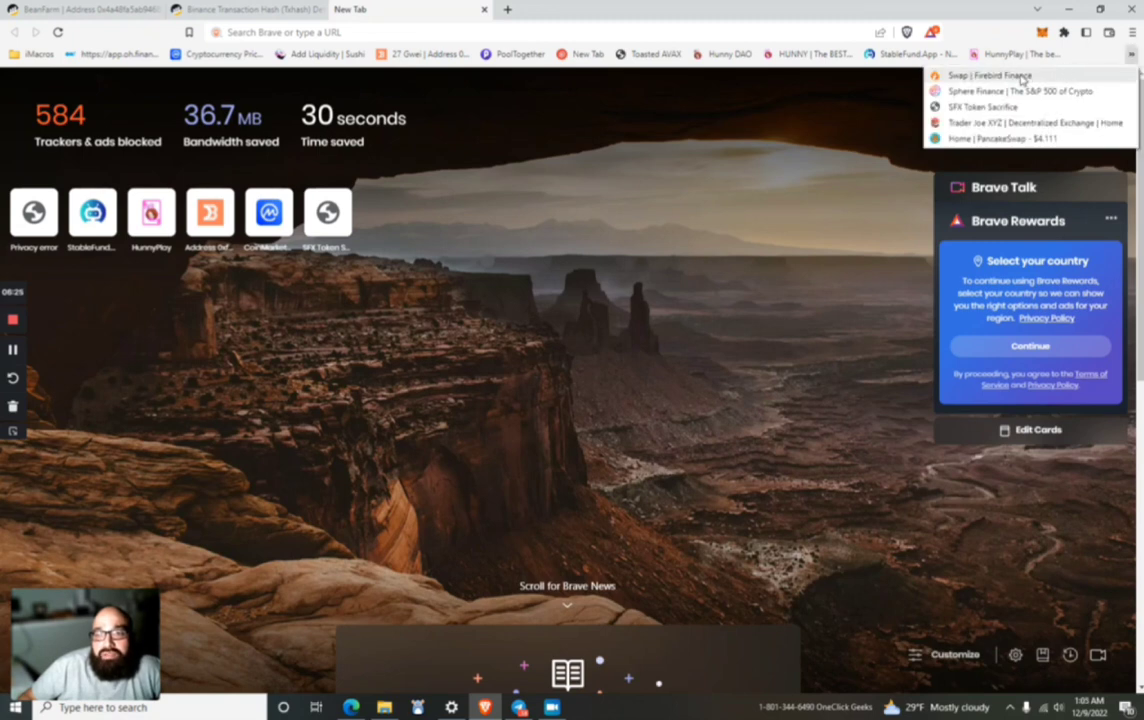
Step: Open PancakeSwap from the bookmark, connect the wallet, and go to Trade > Swap
click(1003, 138)
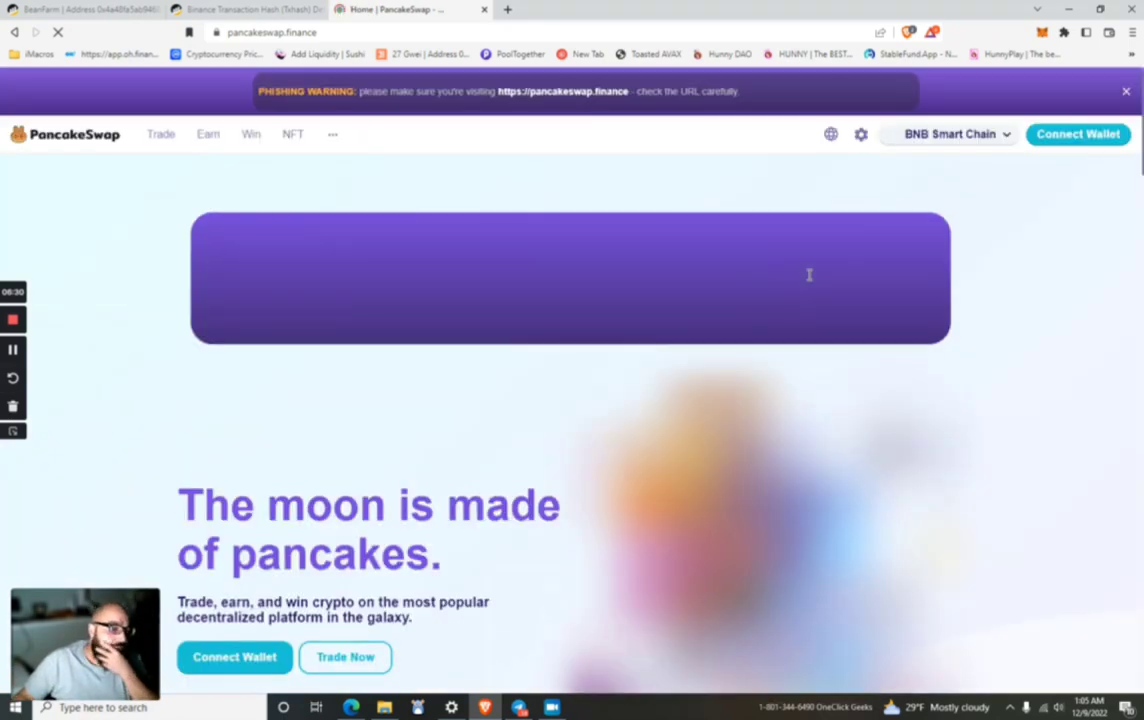
click(1078, 133)
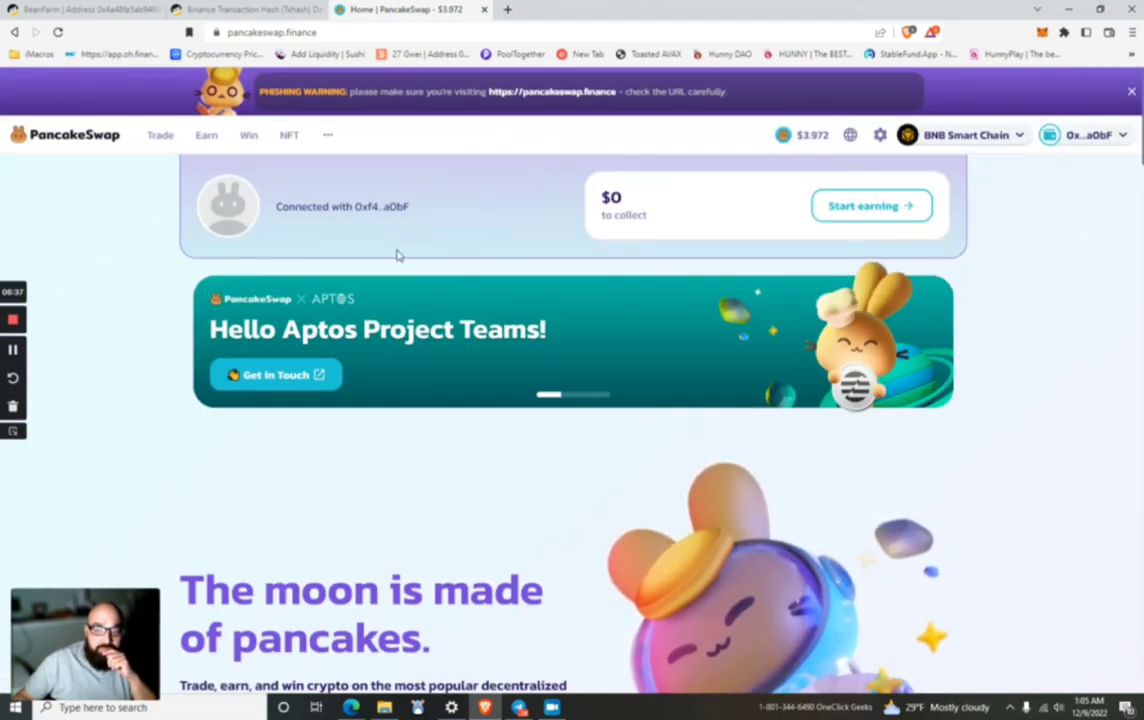
click(160, 134)
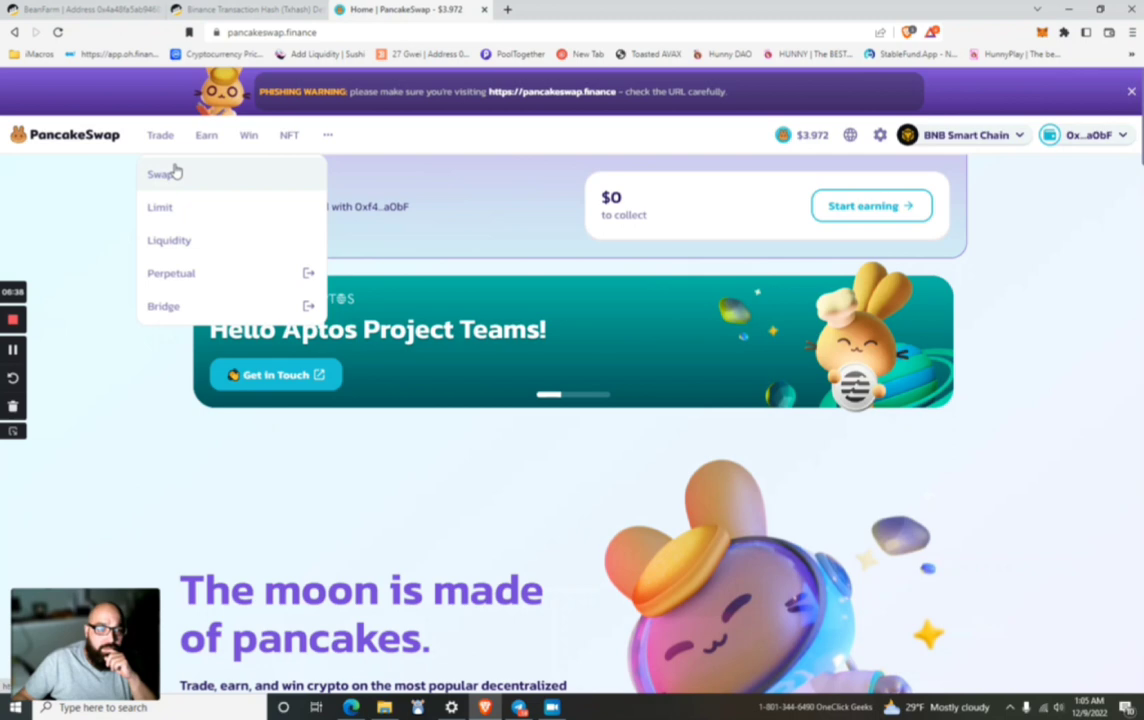
click(163, 173)
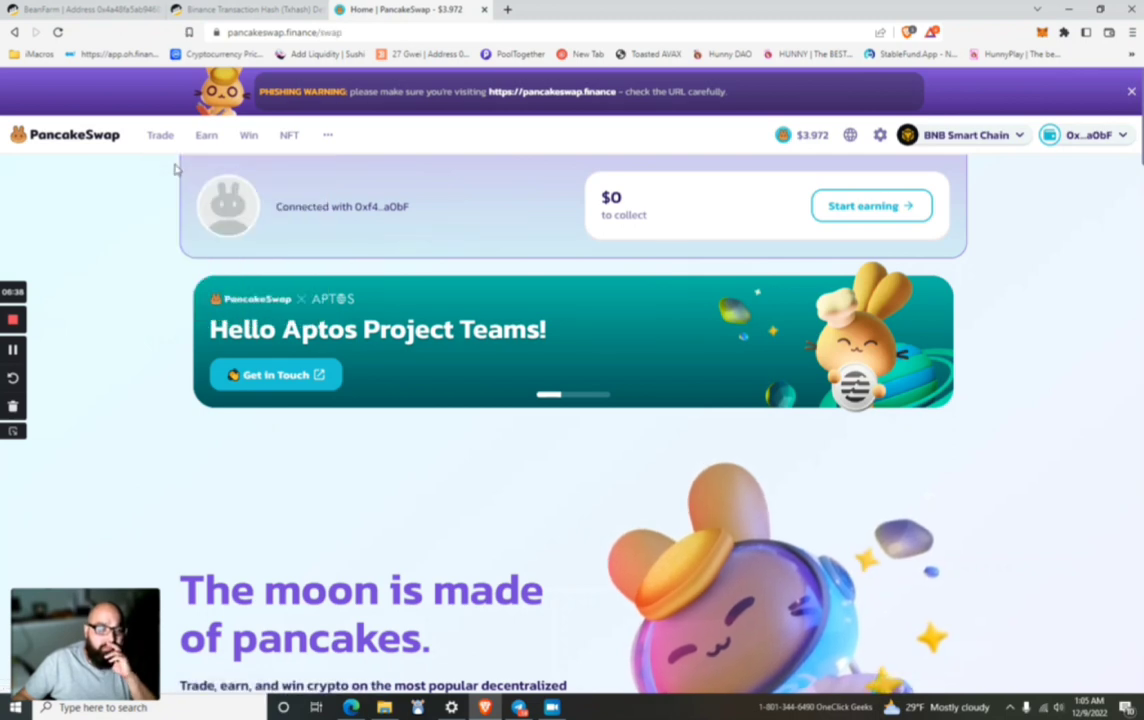
click(160, 134)
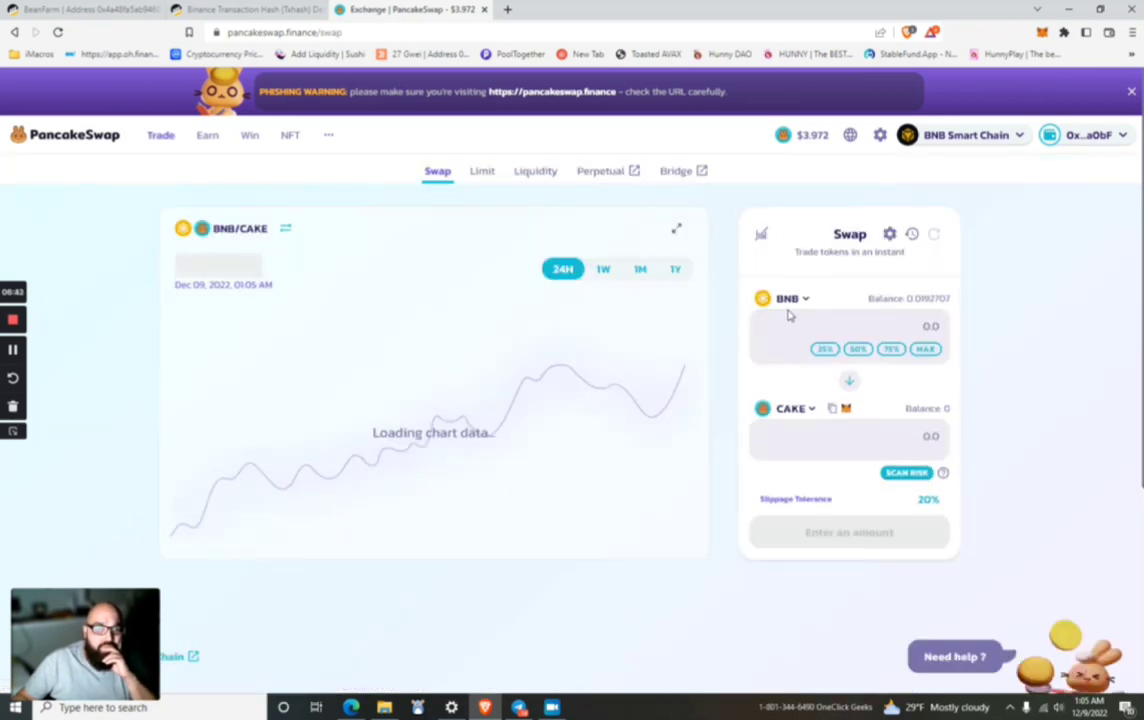
Step: Set the swap to sell the full BCT balance for BUSD, quoting about 21.5465 BUSD
click(789, 298)
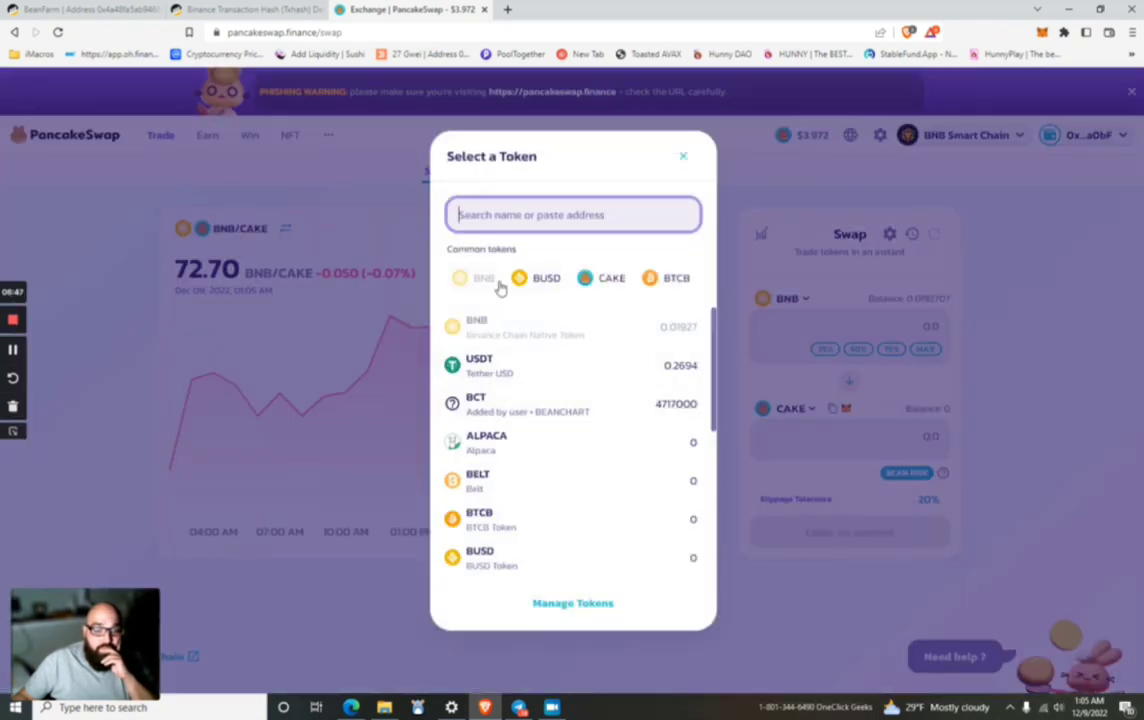
scroll(down, 3)
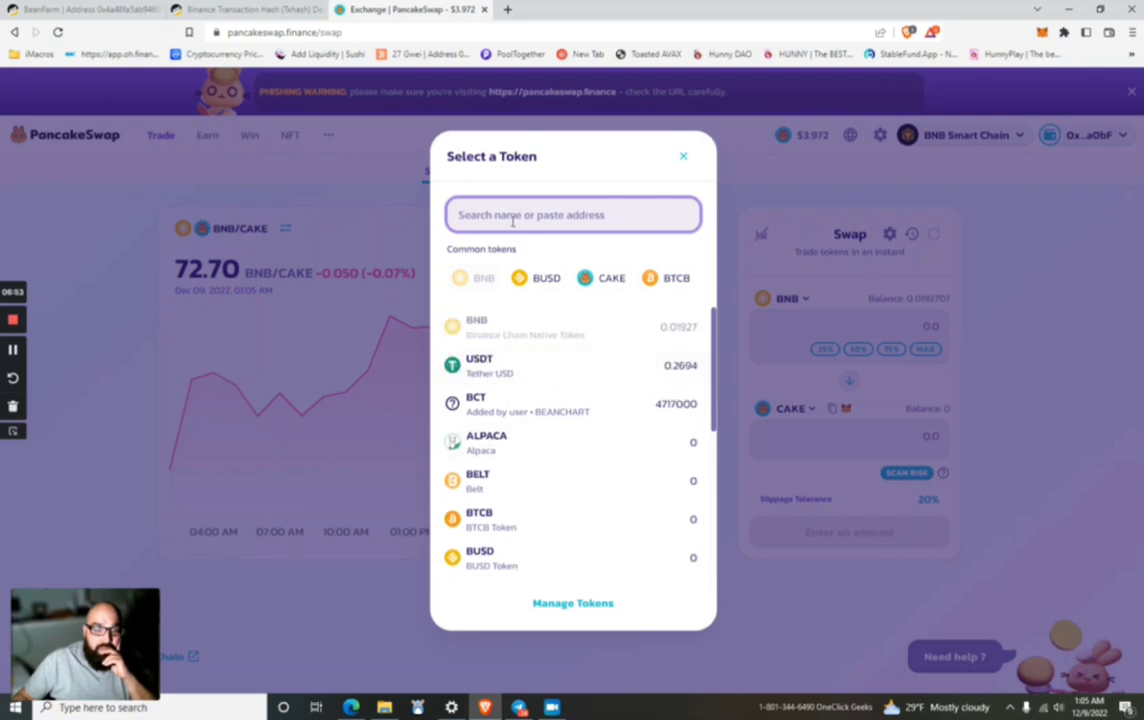
text(b)
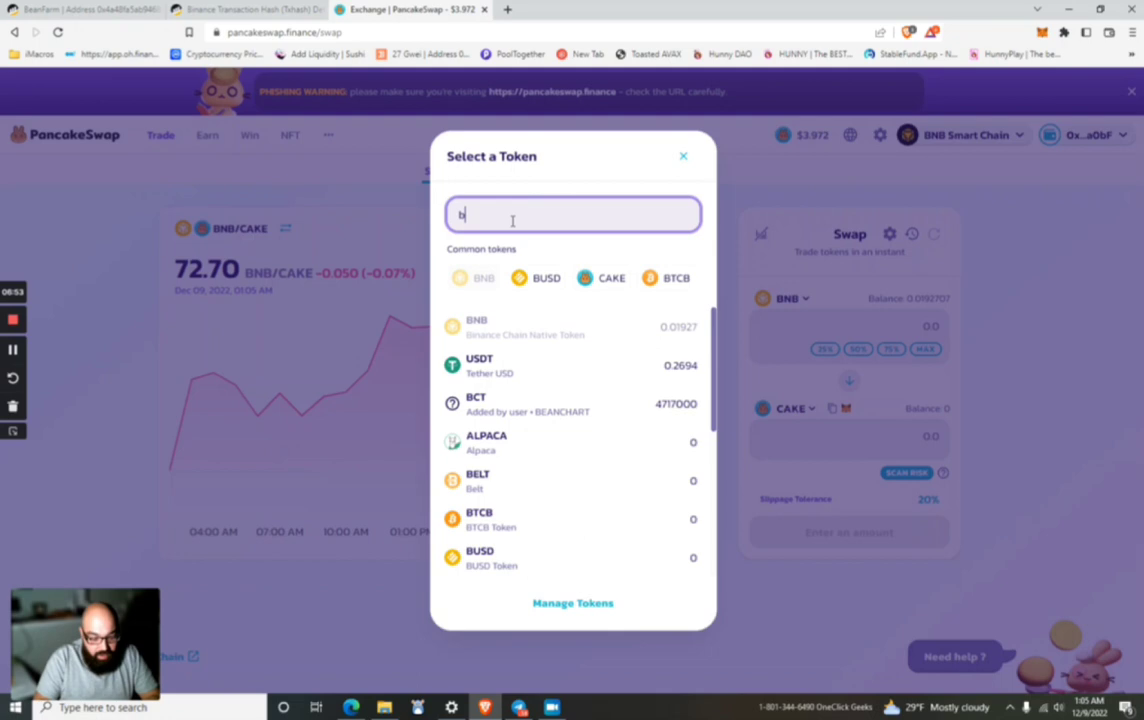
click(478, 403)
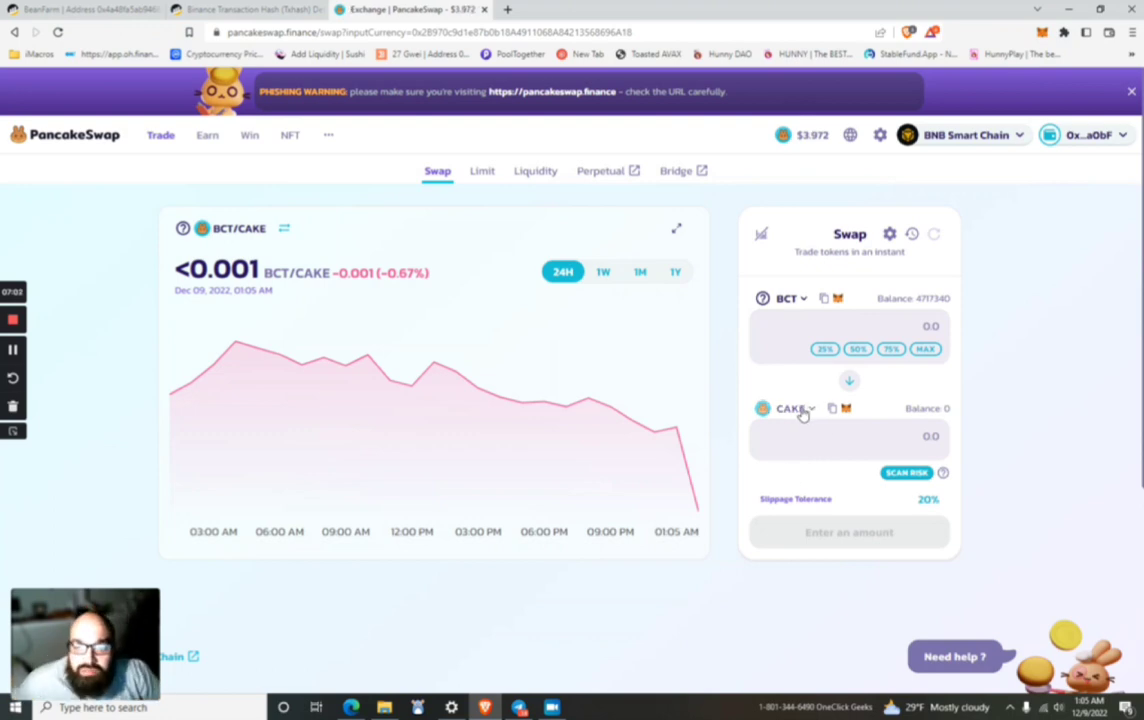
click(791, 408)
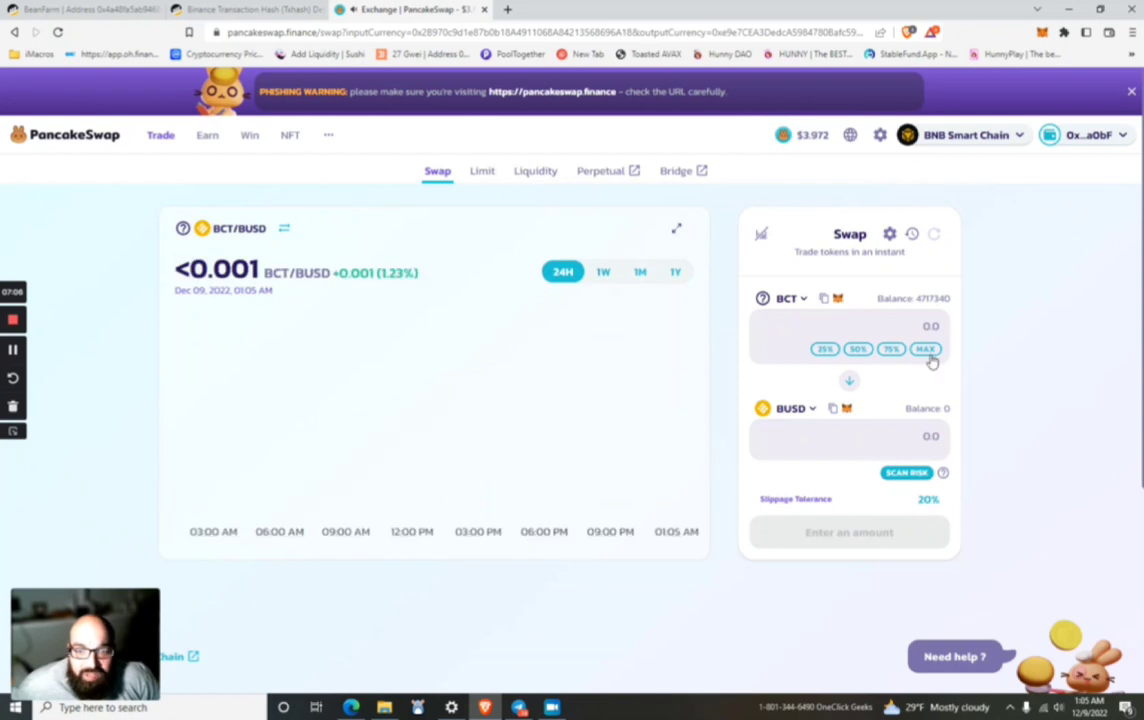
click(925, 349)
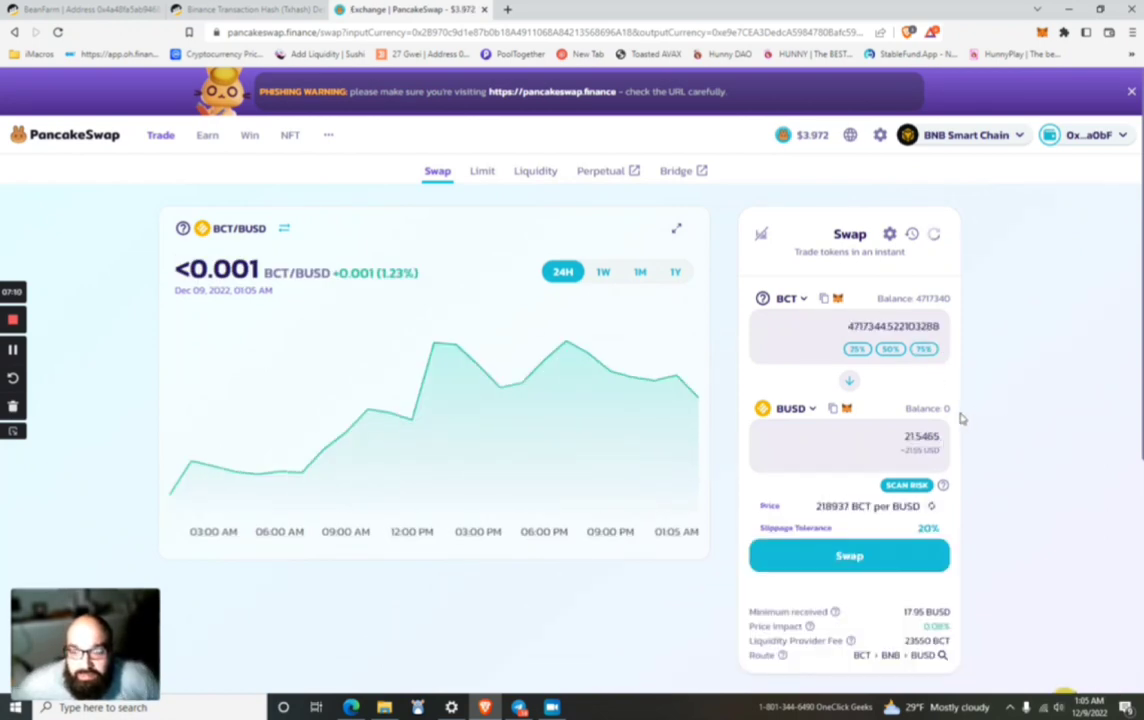
mouse_move(960, 481)
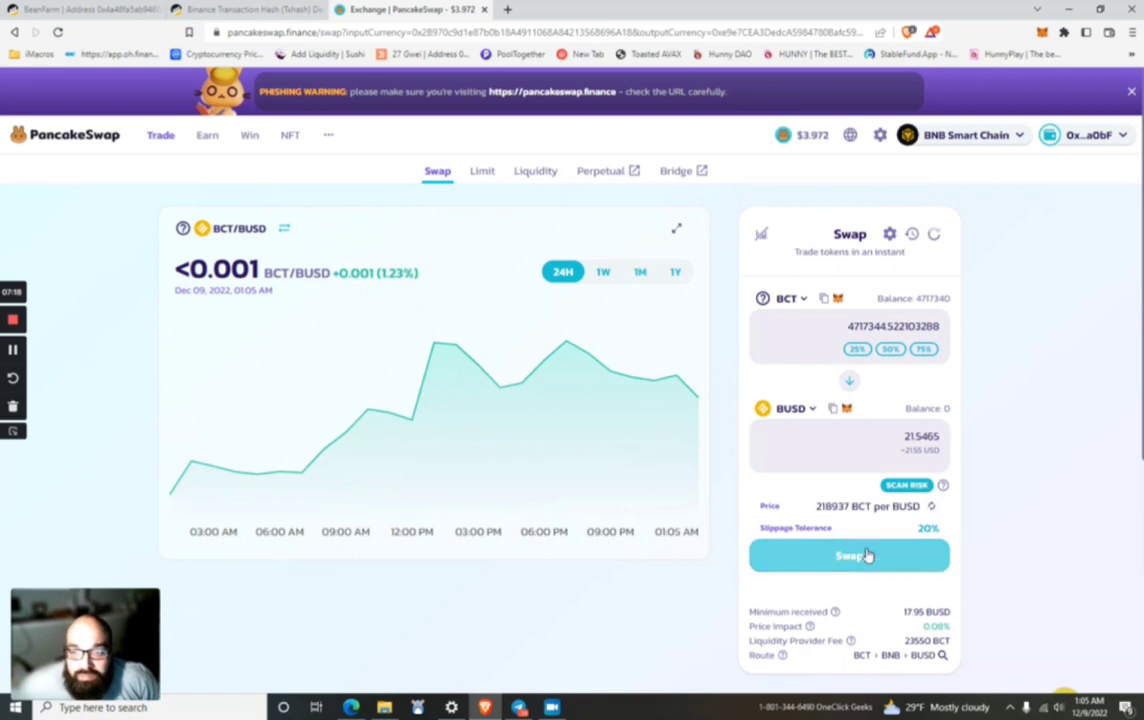
Step: Accept the updated price, confirm the BCT-to-BUSD swap in MetaMask, and close the notice
click(849, 555)
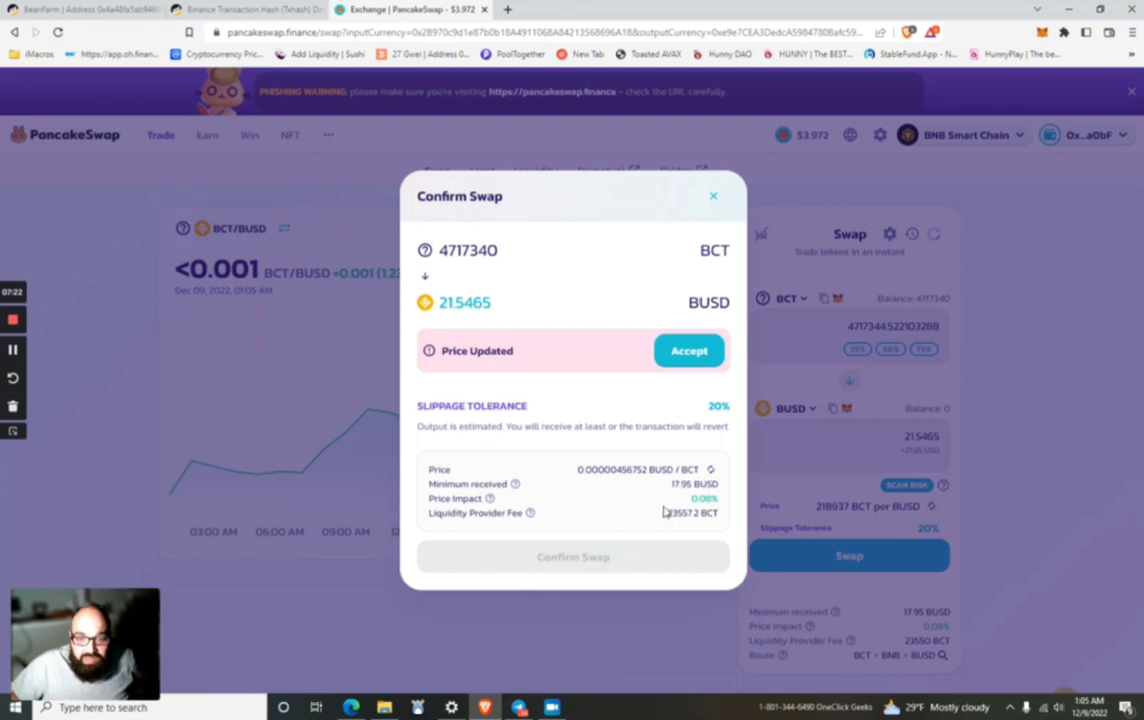
click(688, 350)
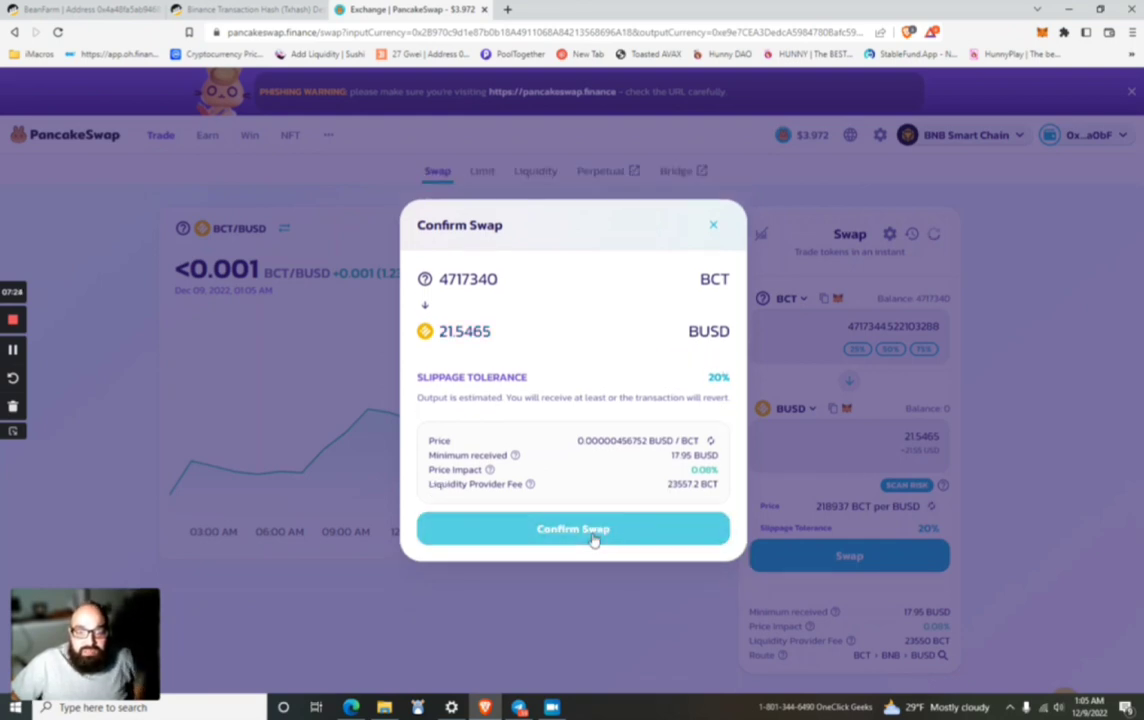
click(573, 528)
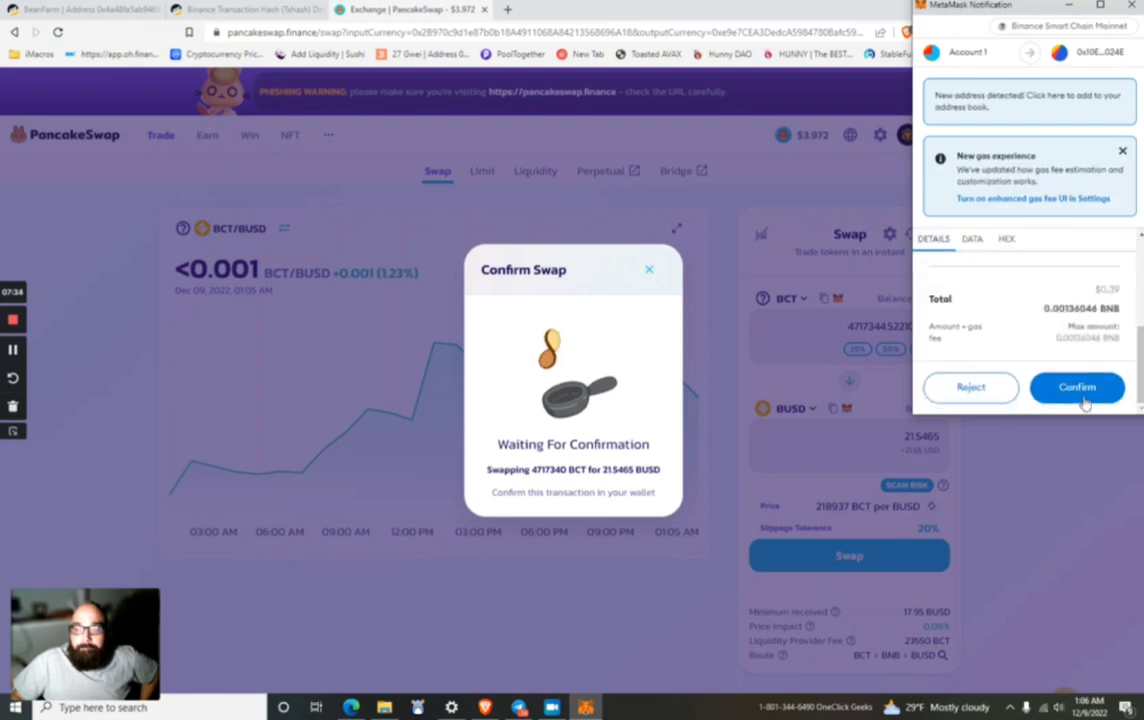
click(1077, 387)
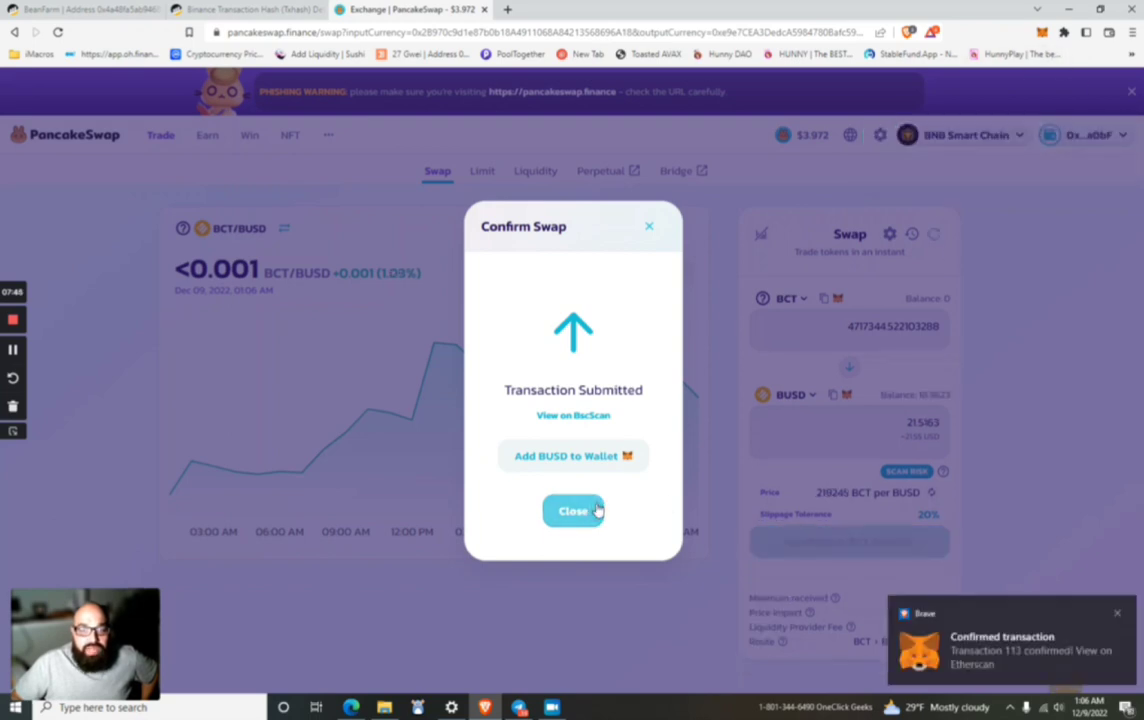
click(573, 511)
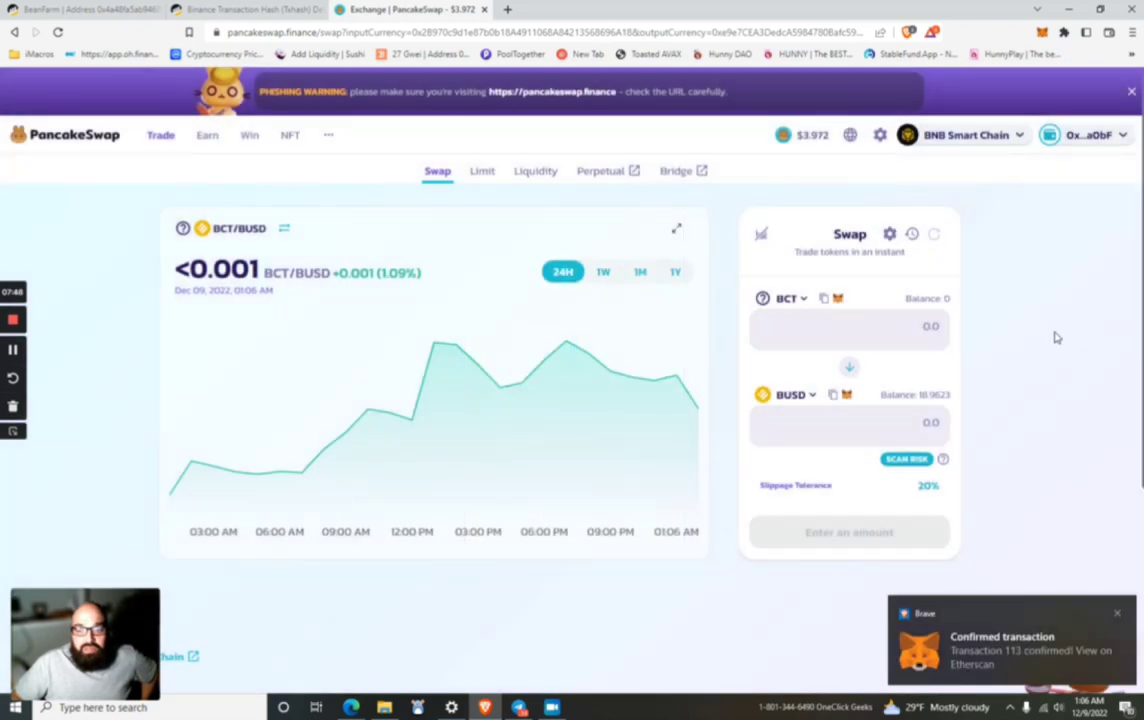
mouse_move(331, 446)
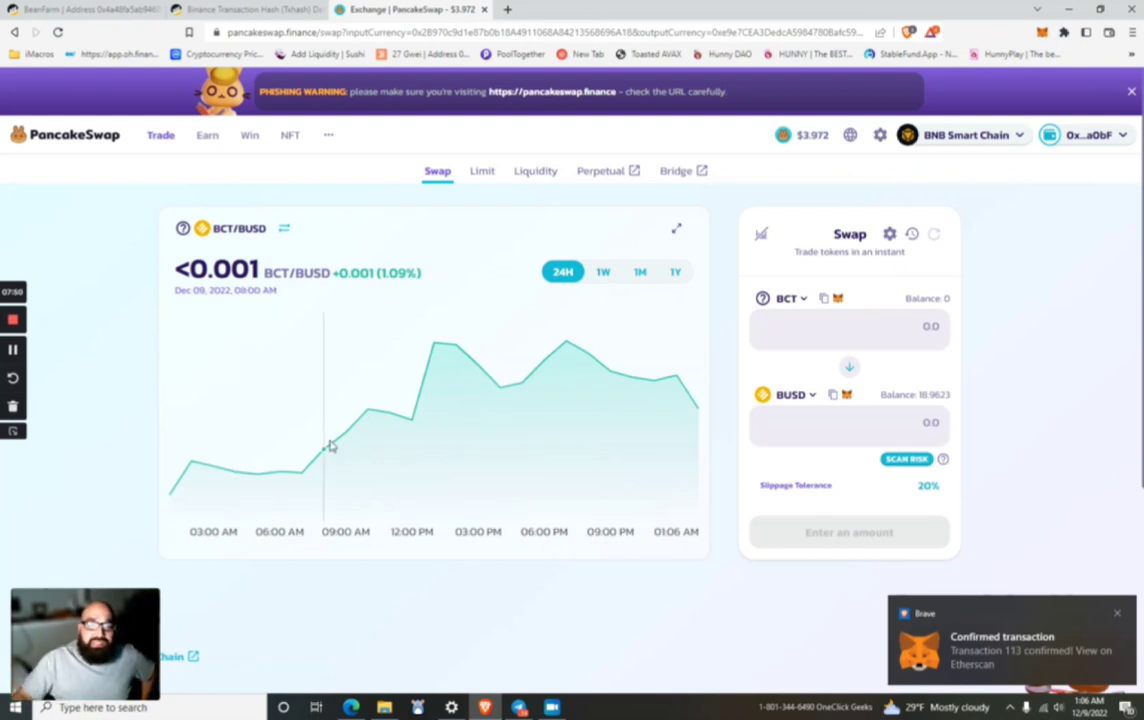